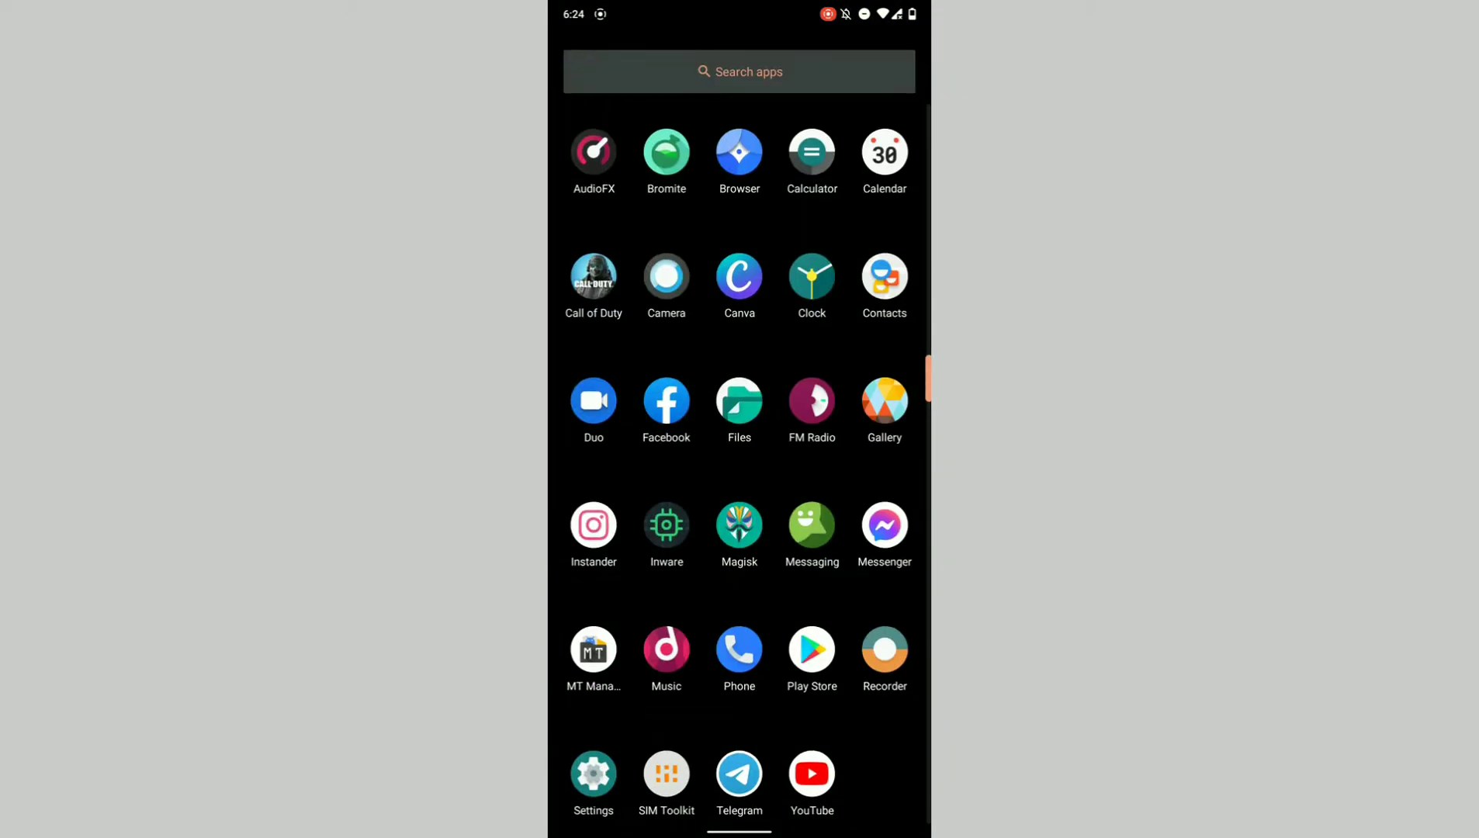
Open Settings and go to the System page, past the Android 11 version details
click(593, 776)
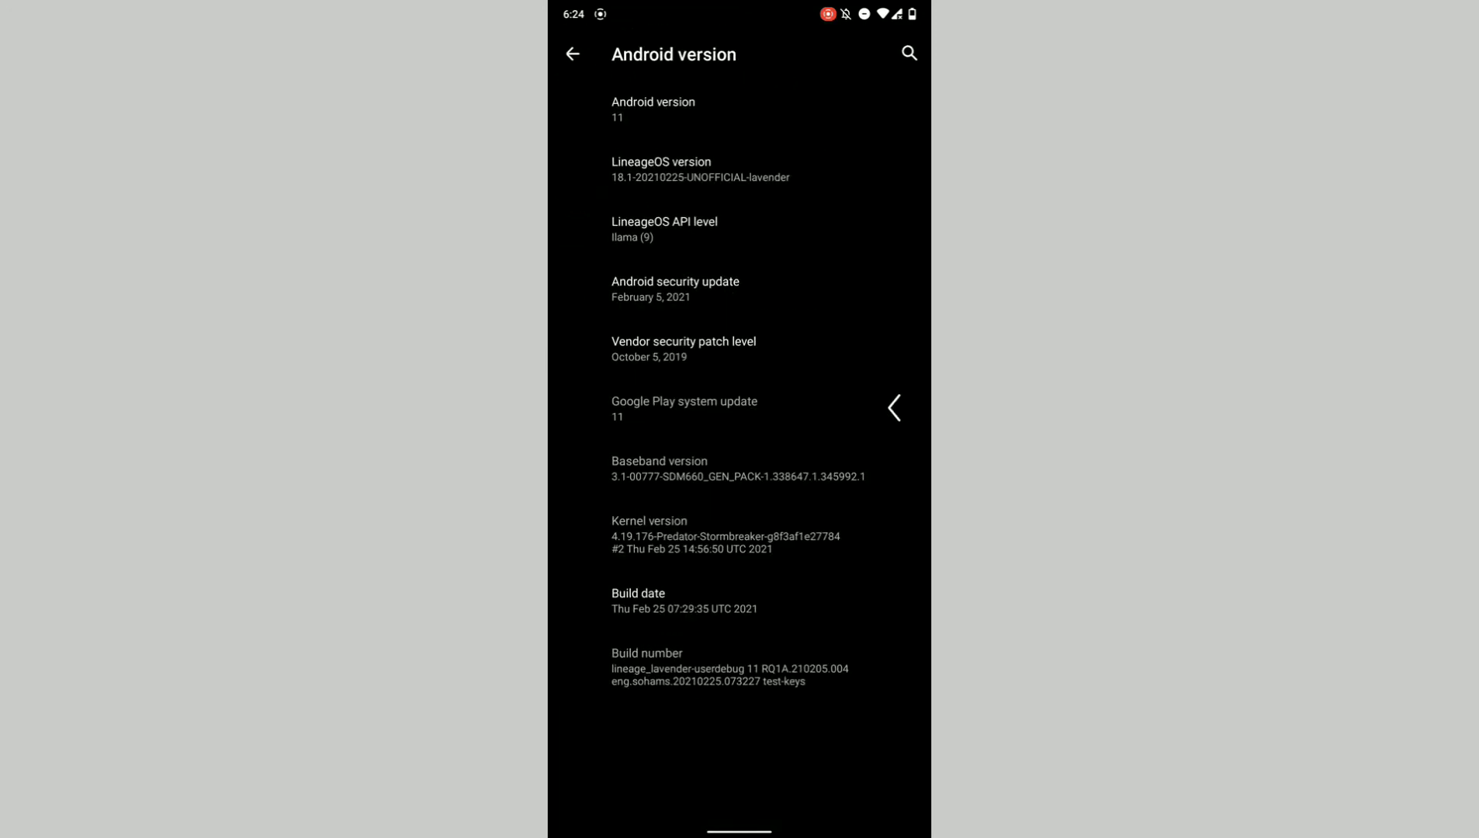
click(571, 53)
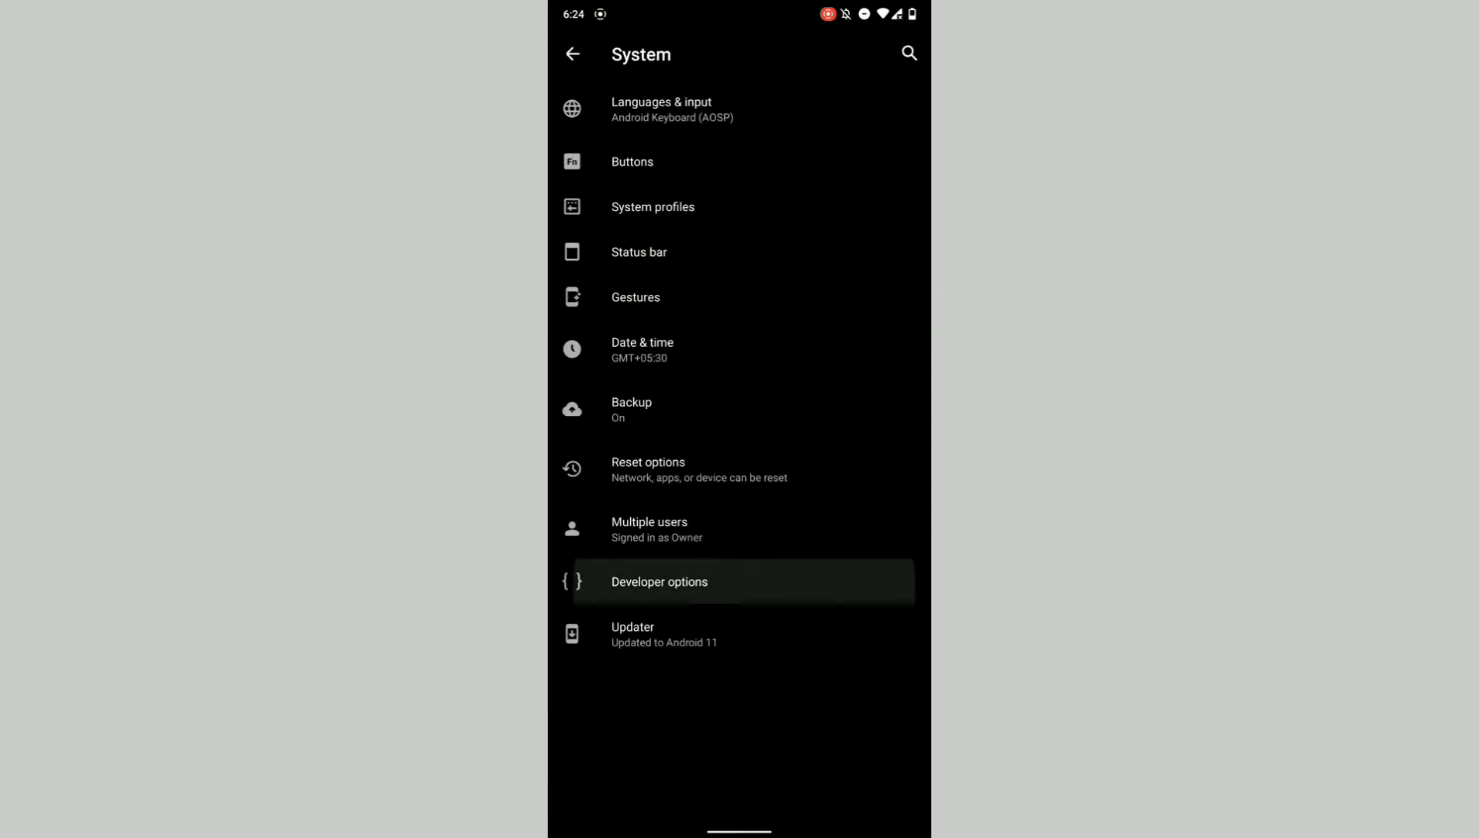
Scroll Developer options down to the Hardware accelerated rendering settings
click(659, 581)
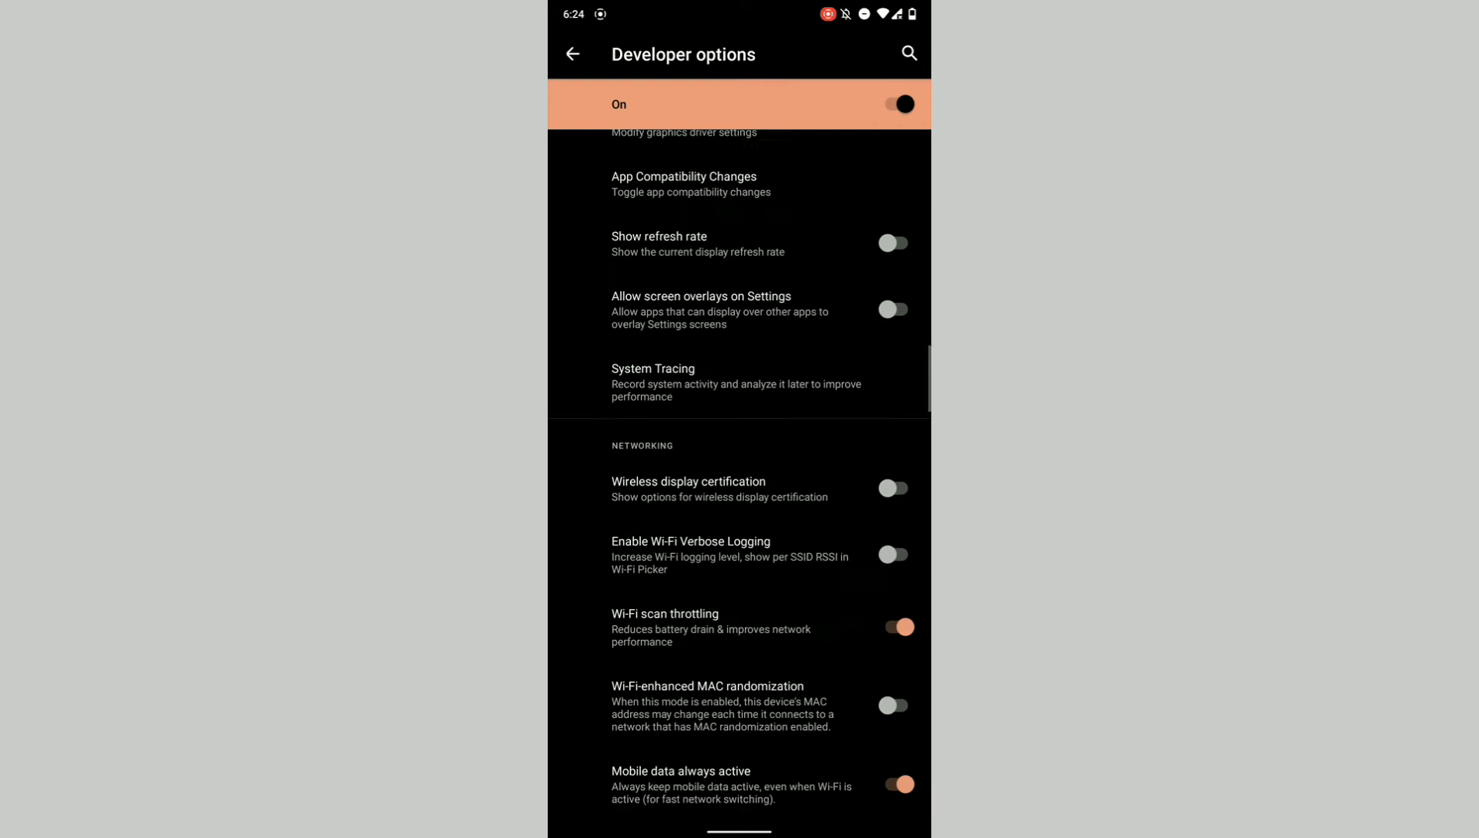
scroll(down, 3)
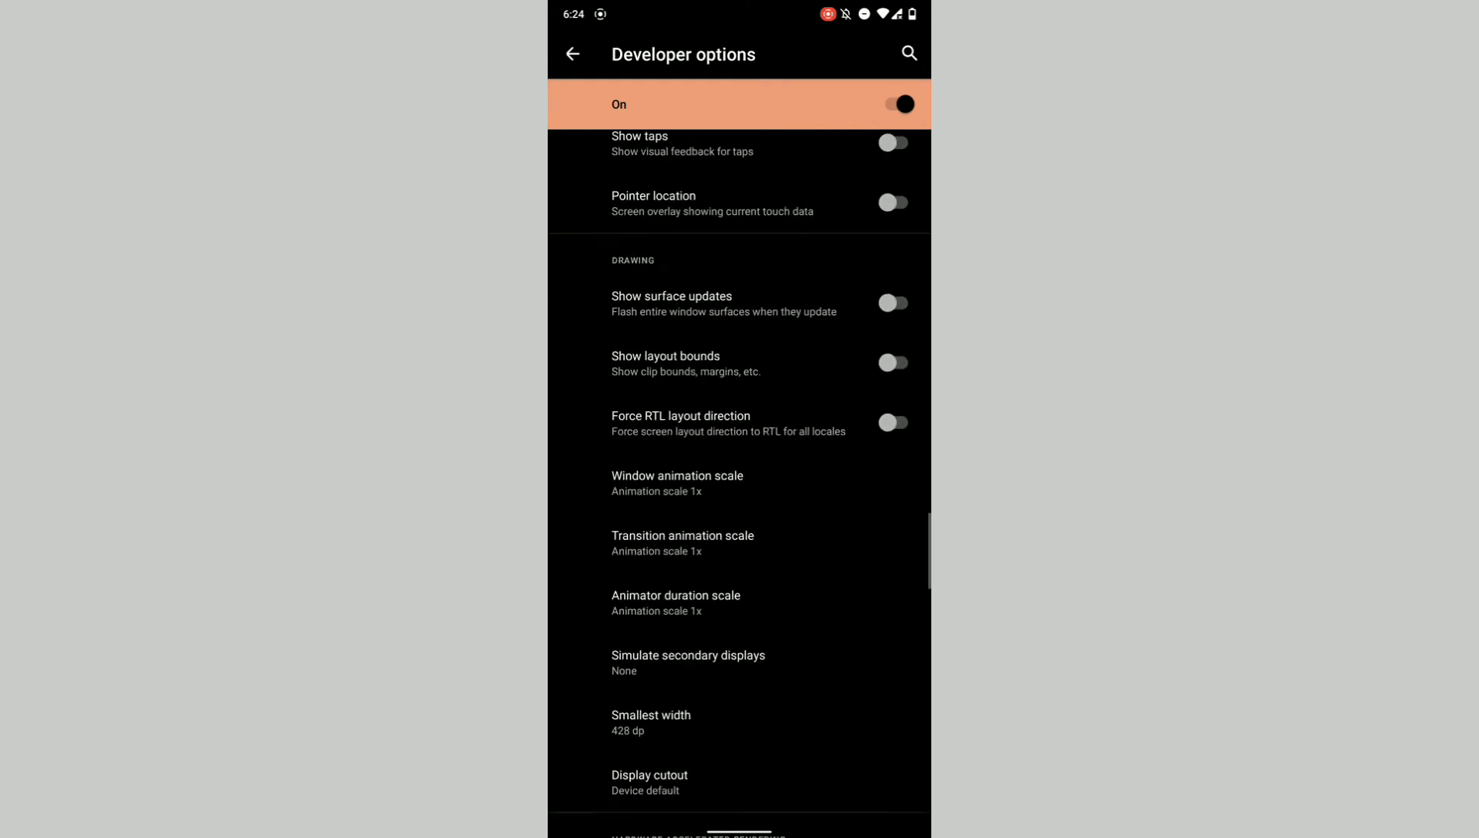
scroll(down, 3)
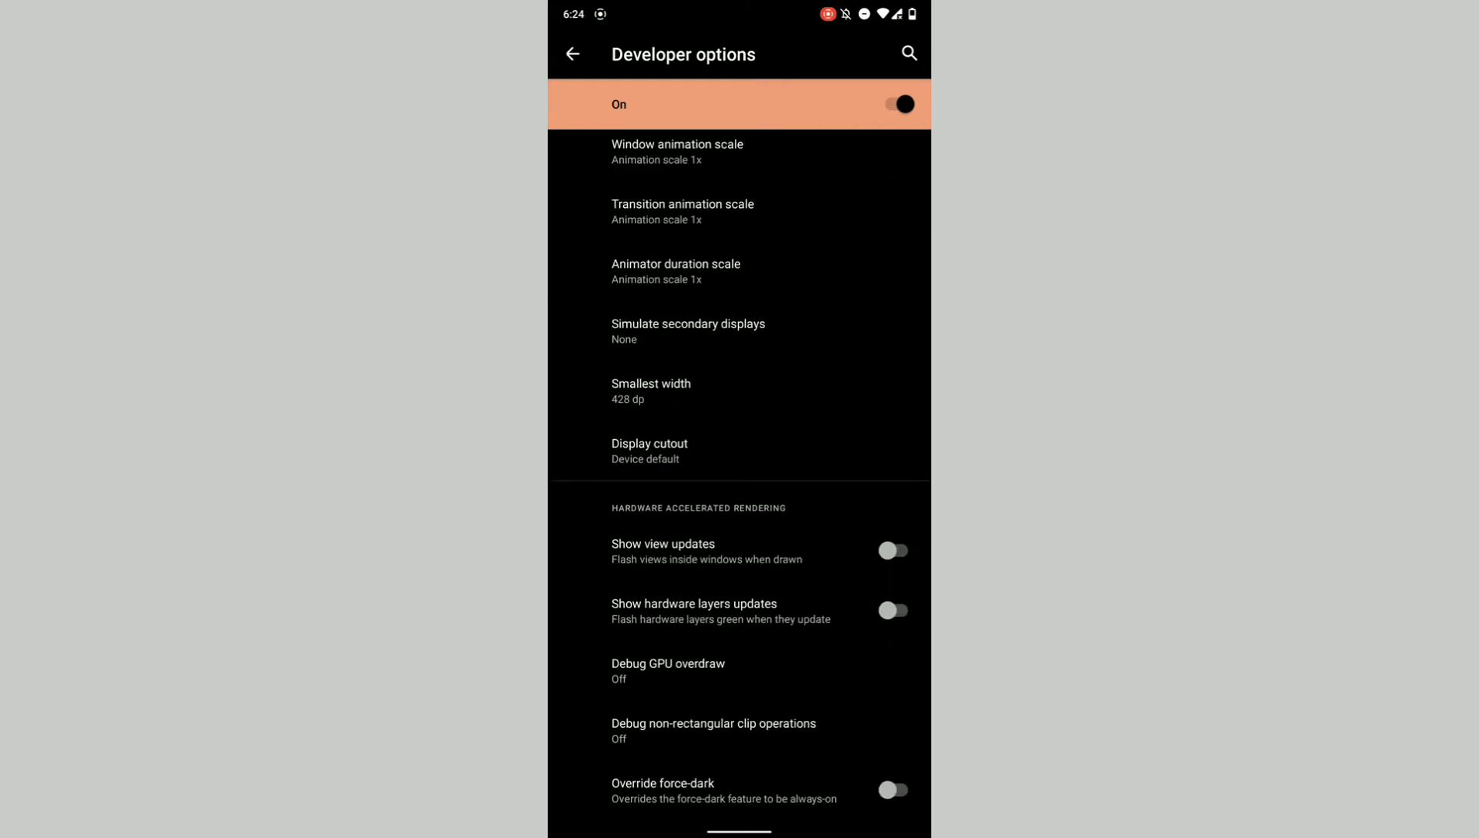
scroll(down, 3)
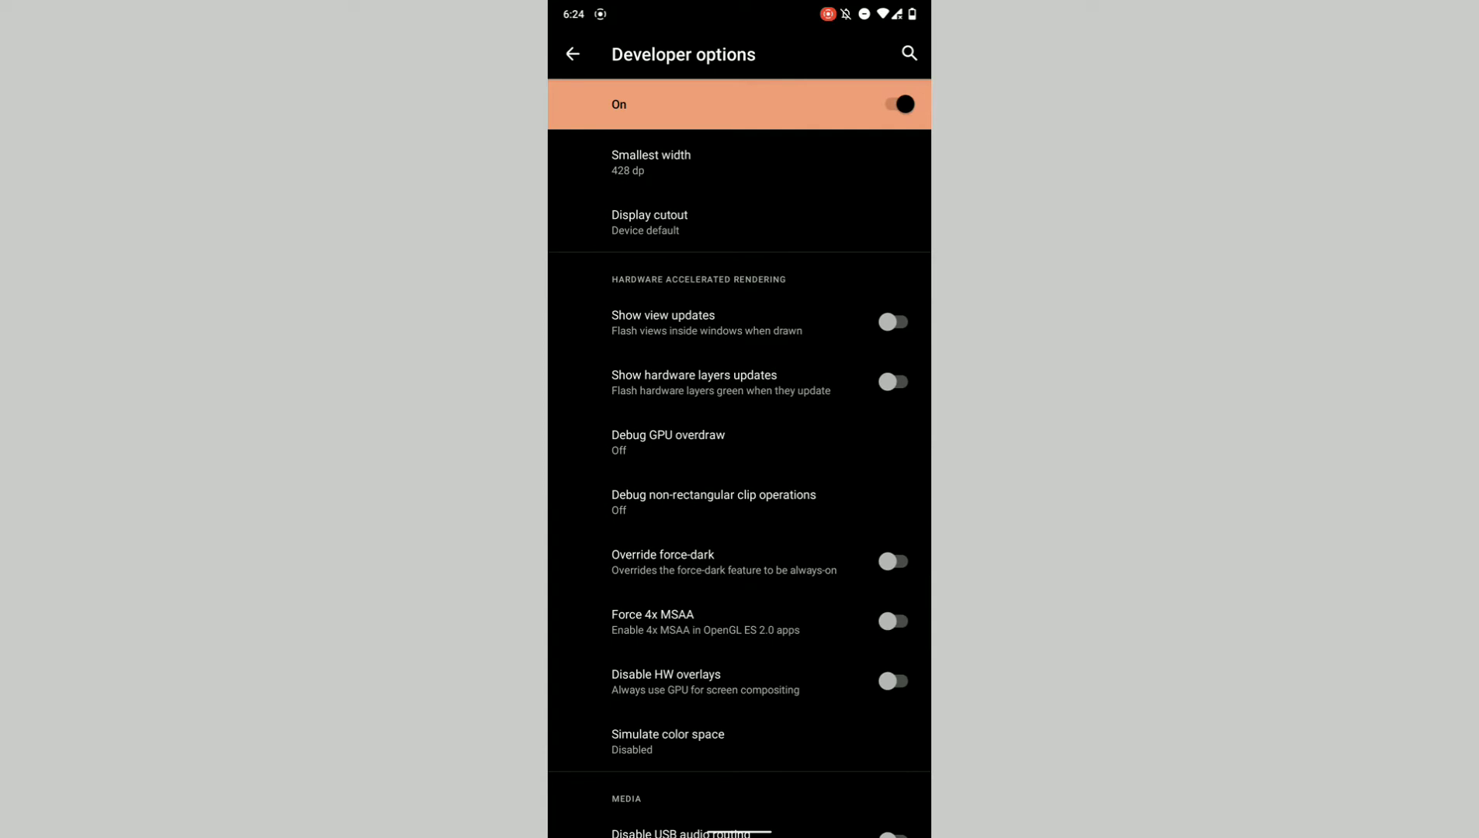
scroll(down, 3)
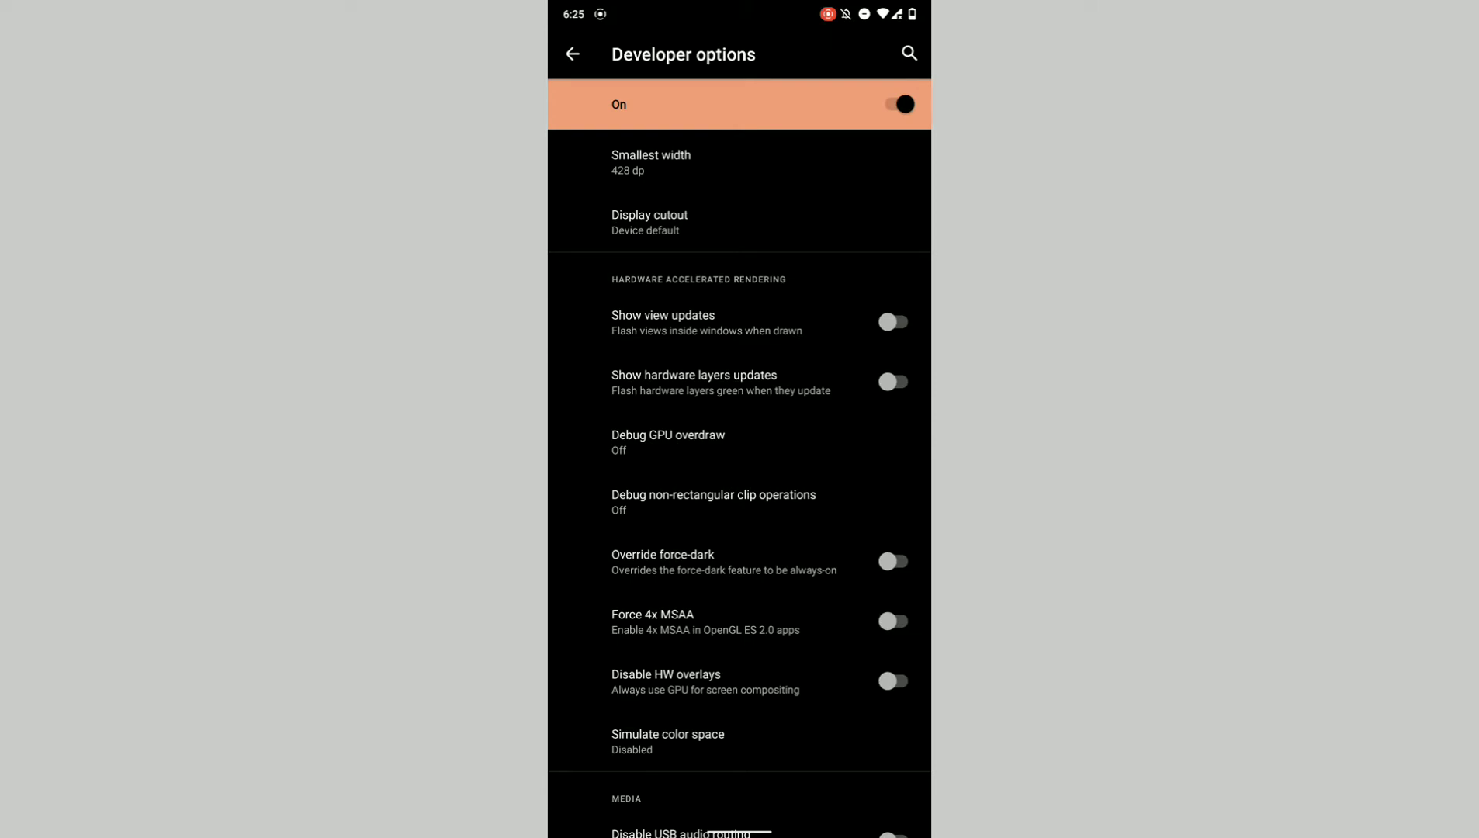
scroll(down, 3)
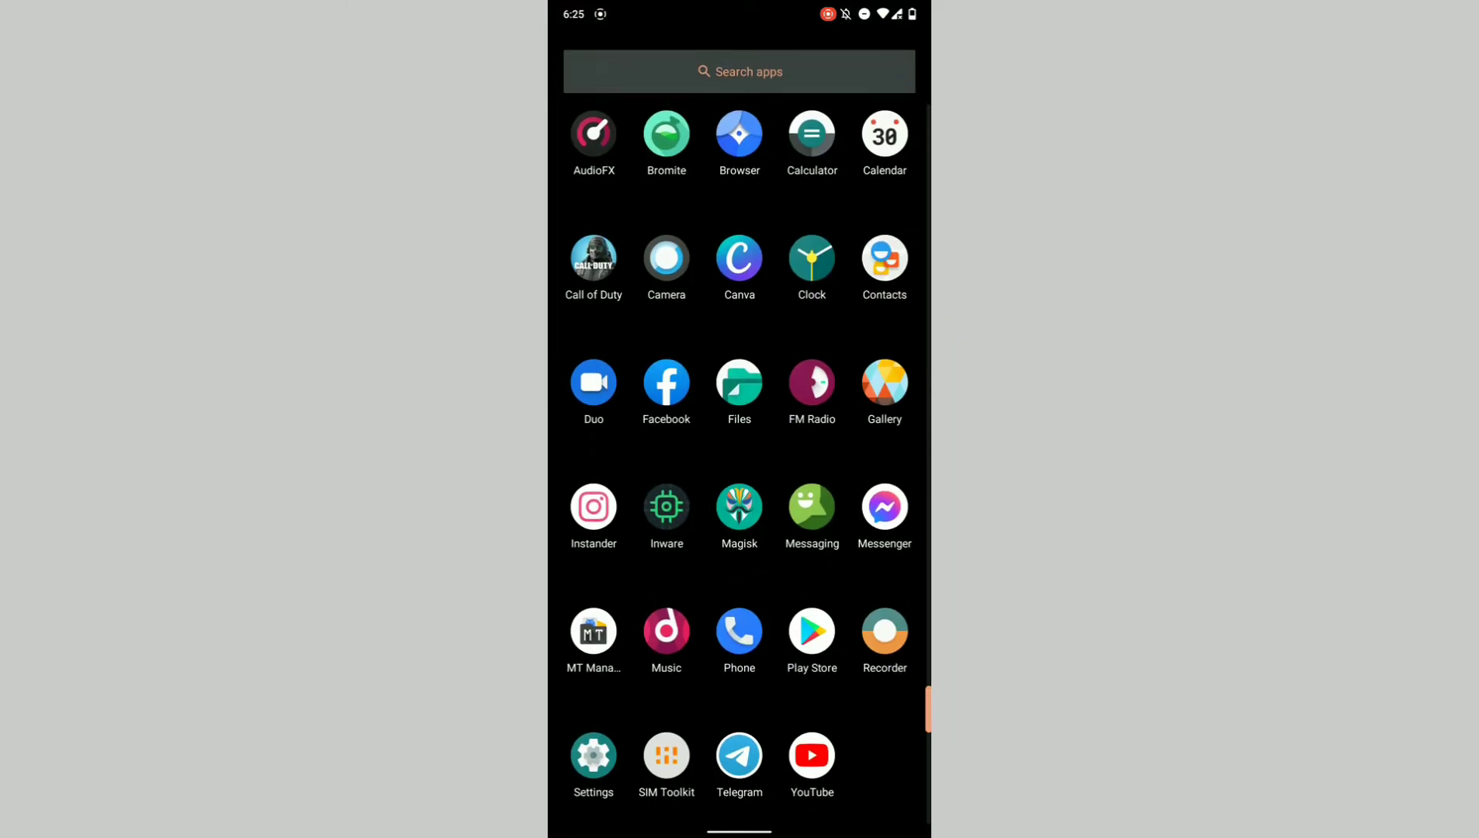
Launch MT Manager, browse Root Directory, and open /vendor/build.prop at its final lines
click(593, 631)
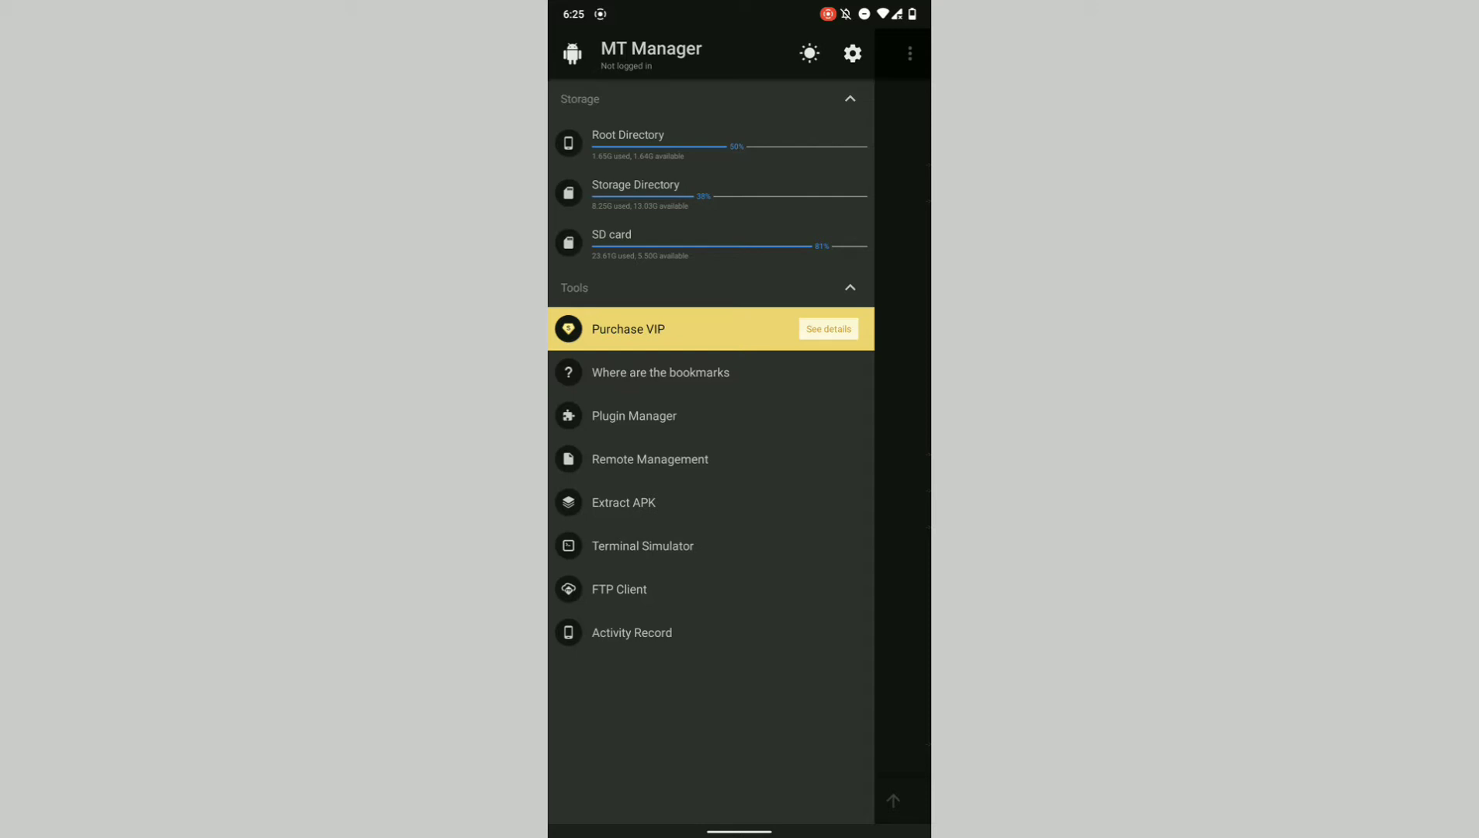
click(628, 135)
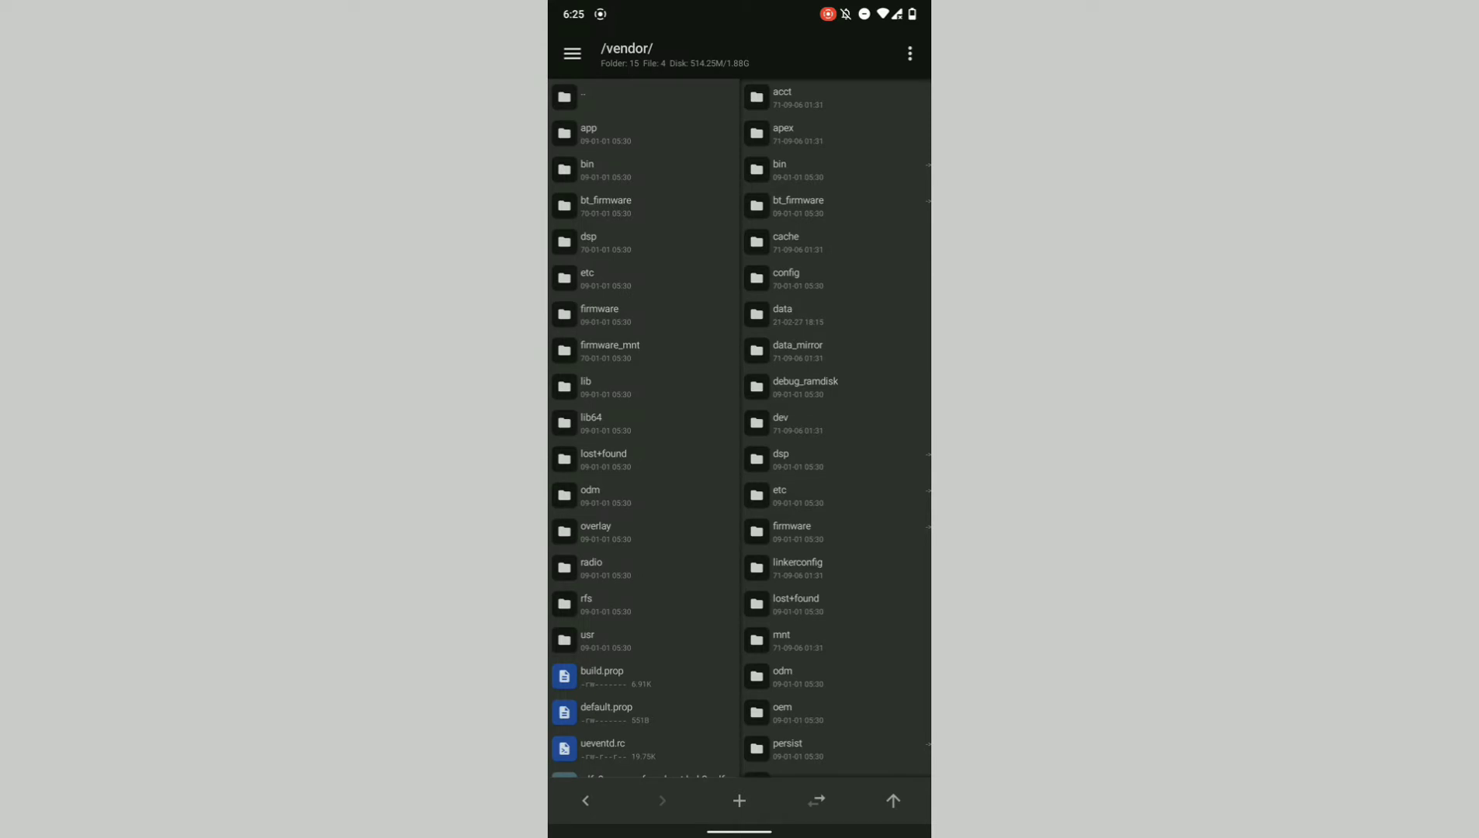
scroll(down, 3)
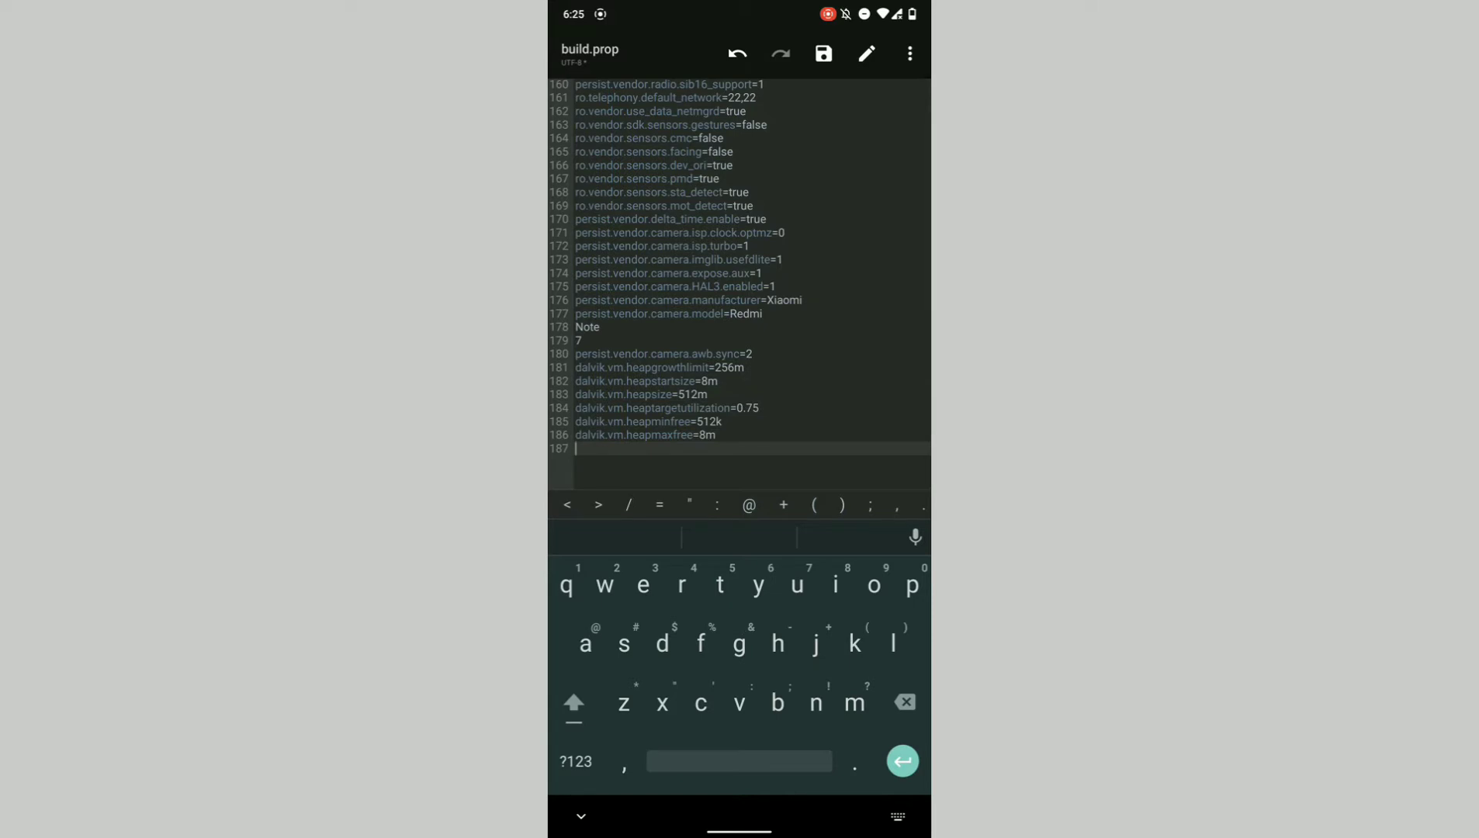
Add ro.sf.blurs_are_expensive=1 and begin typing ro.surface_flinger.supports_background_blur
text(ro.)
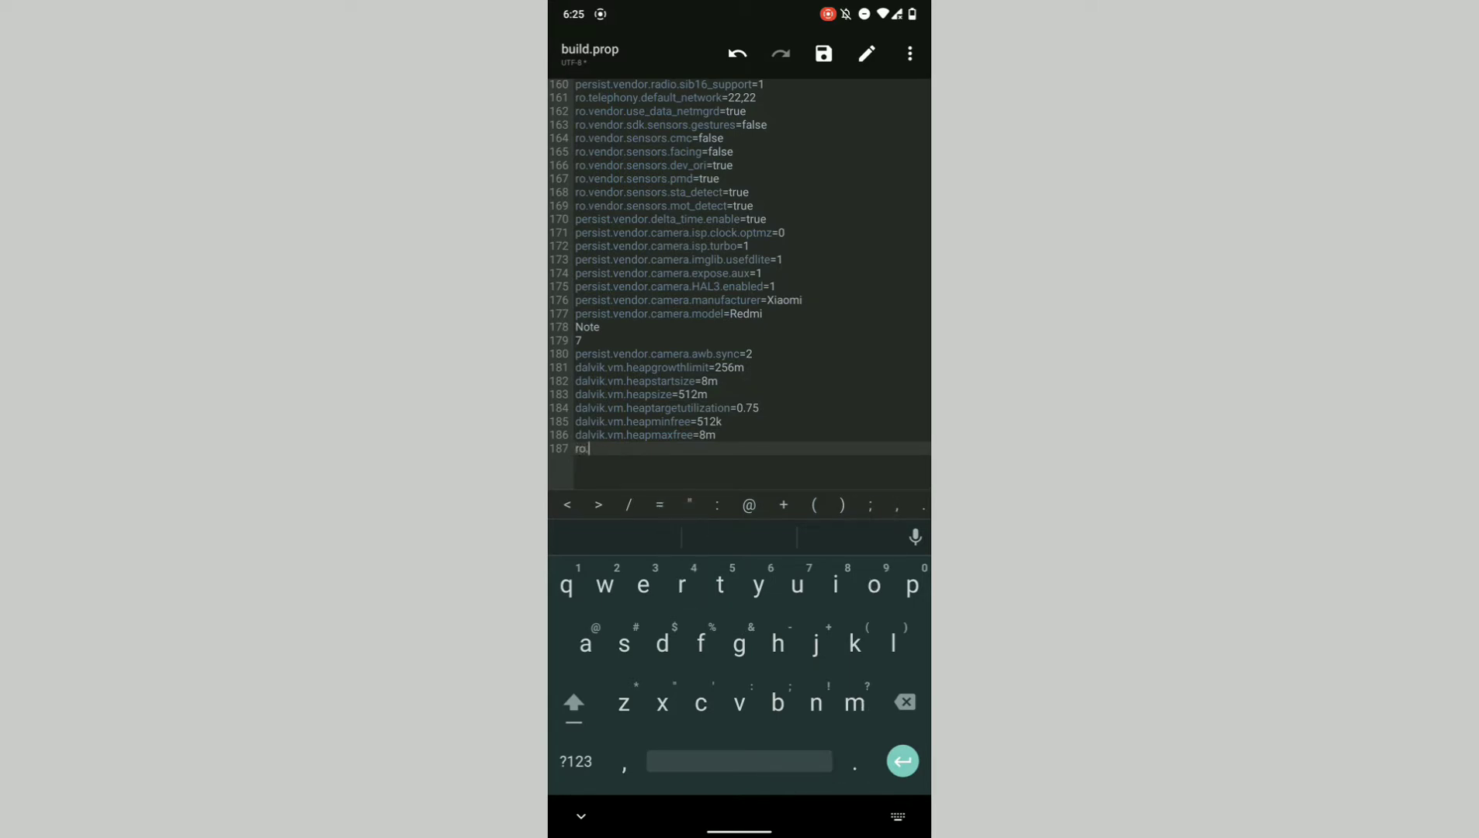
text(sf.blurs_)
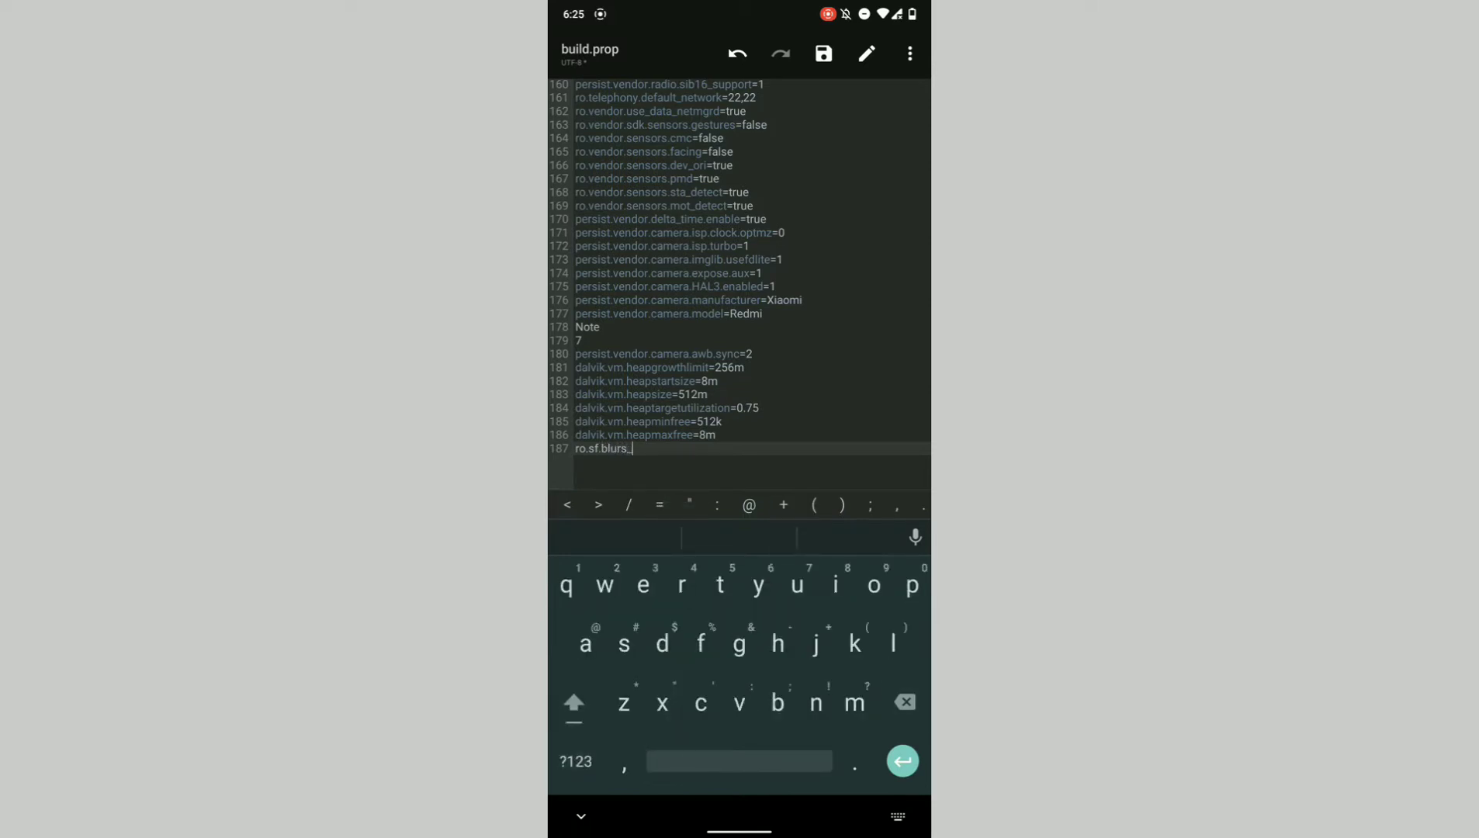
text(are_)
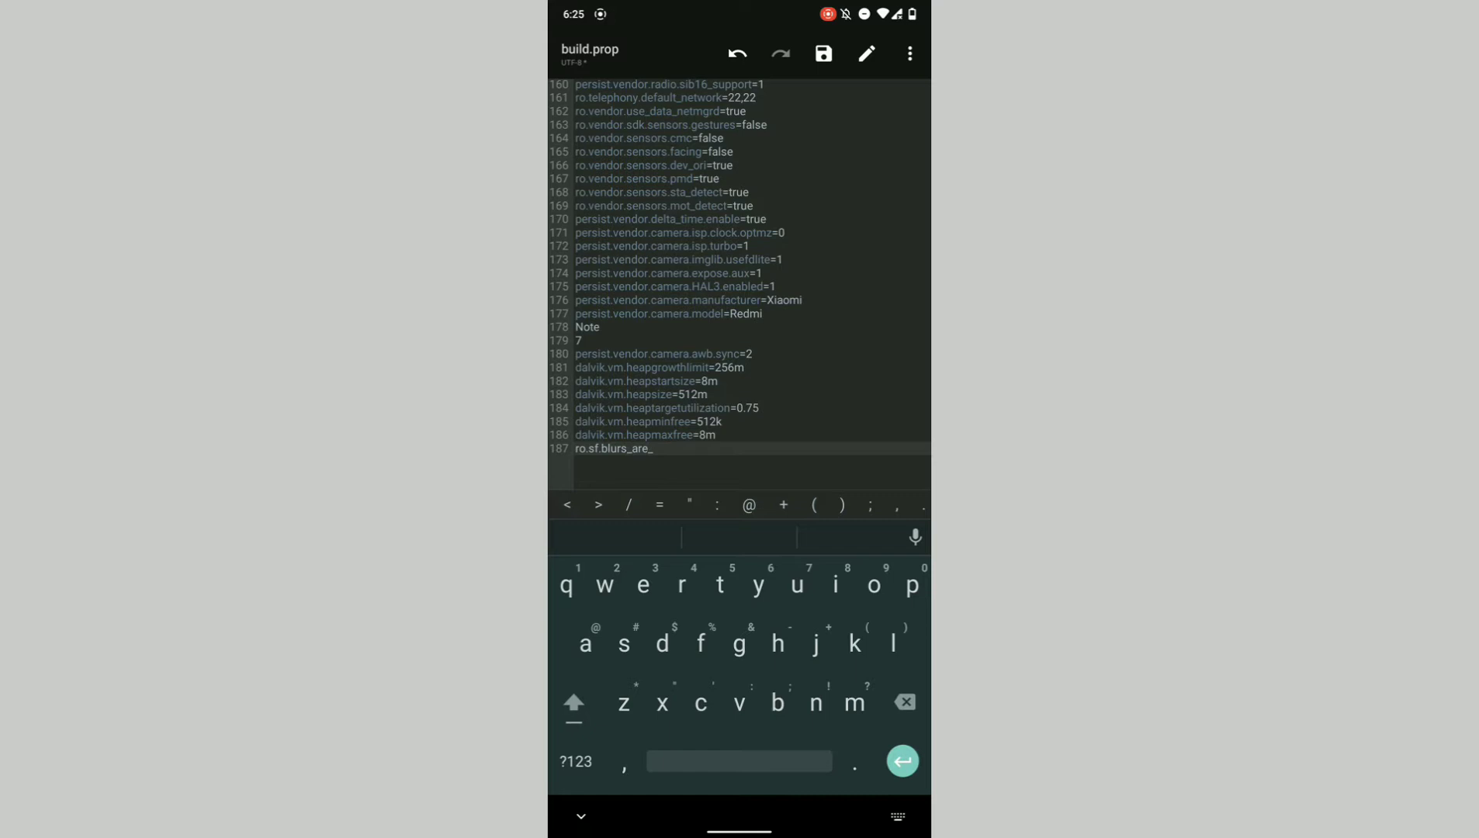
text(expe)
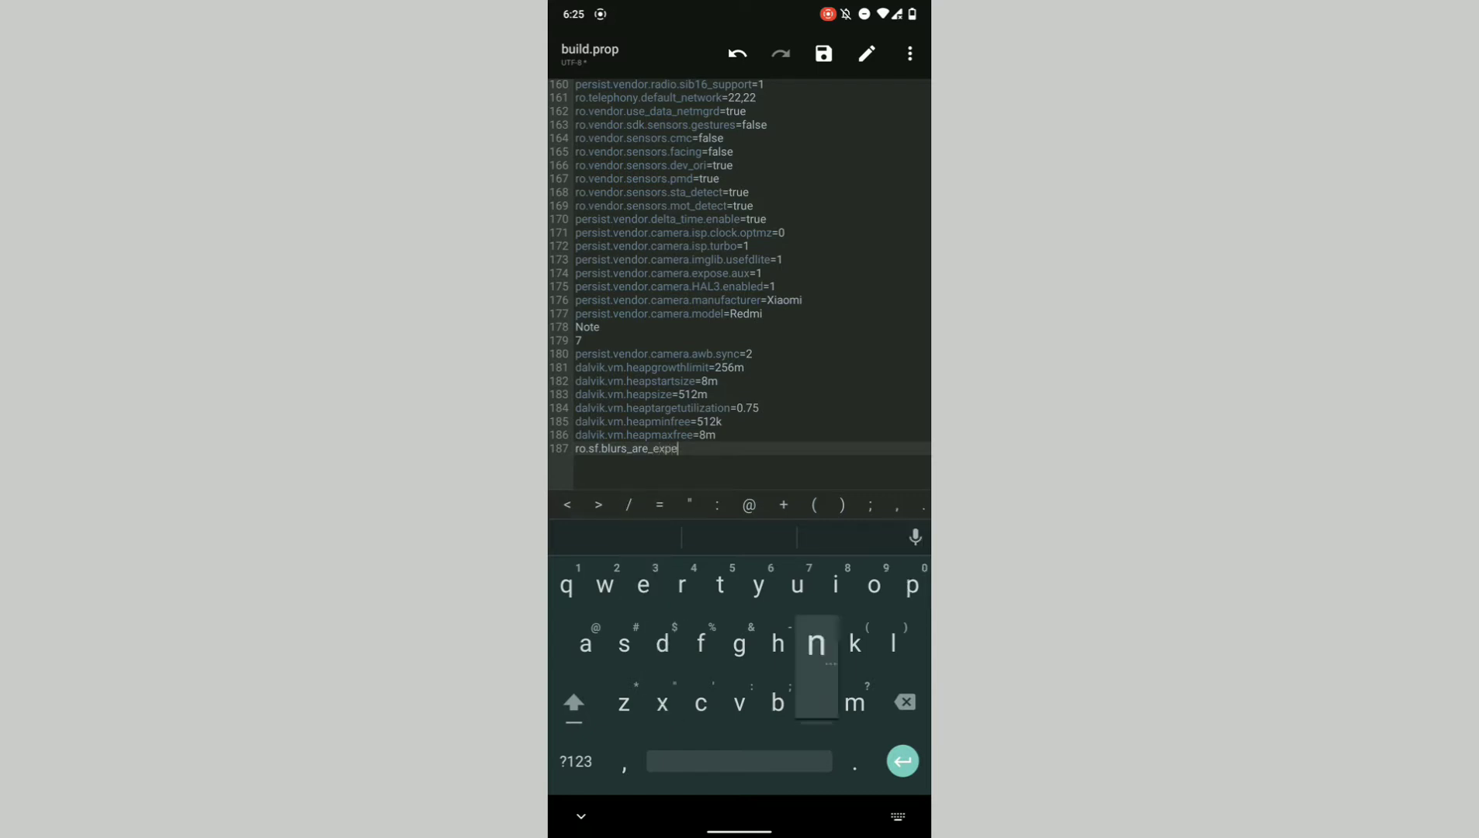
text(nsive=1)
text(ro.surface_flinger)
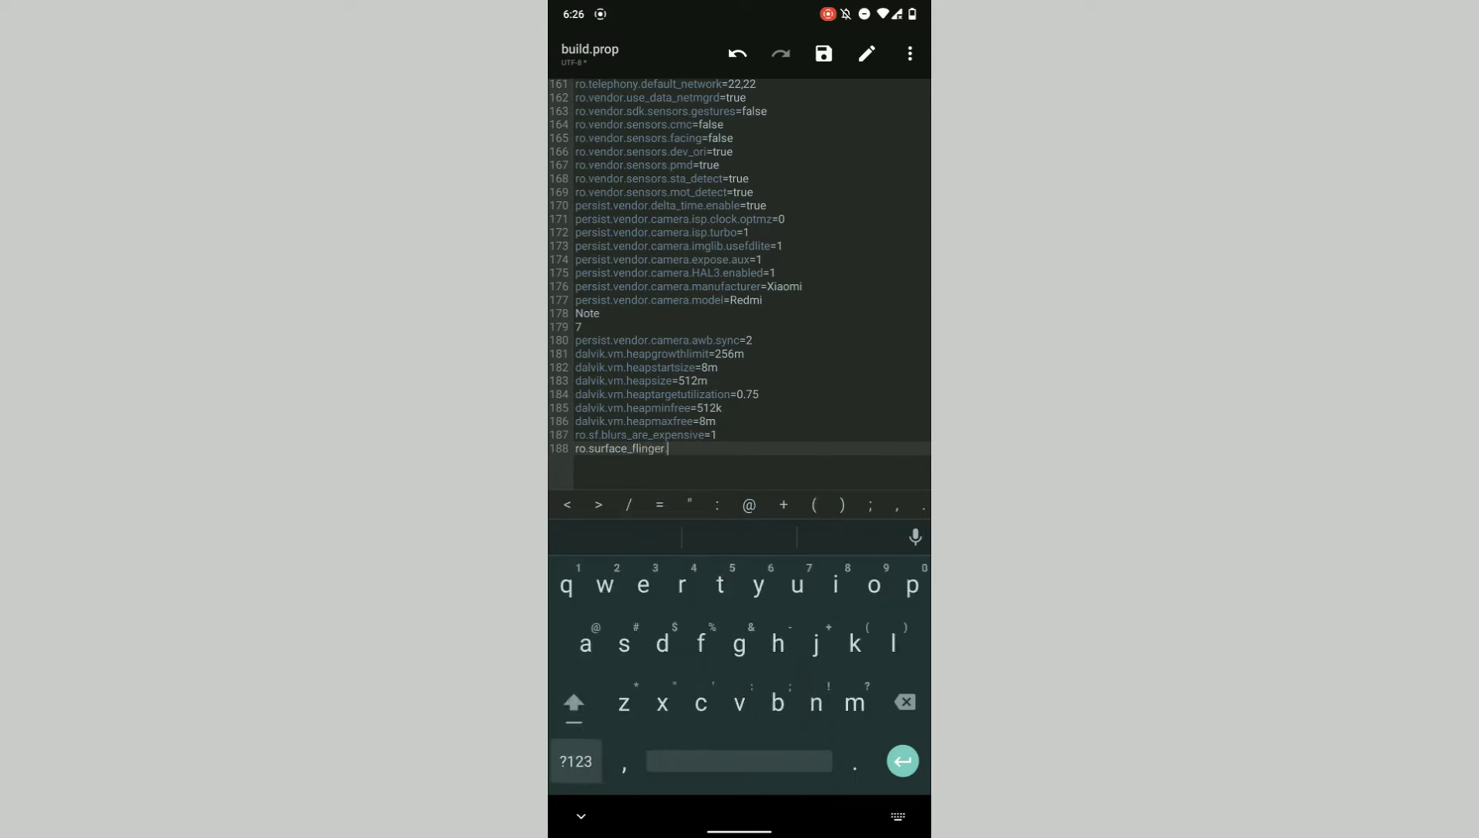
text(.supports)
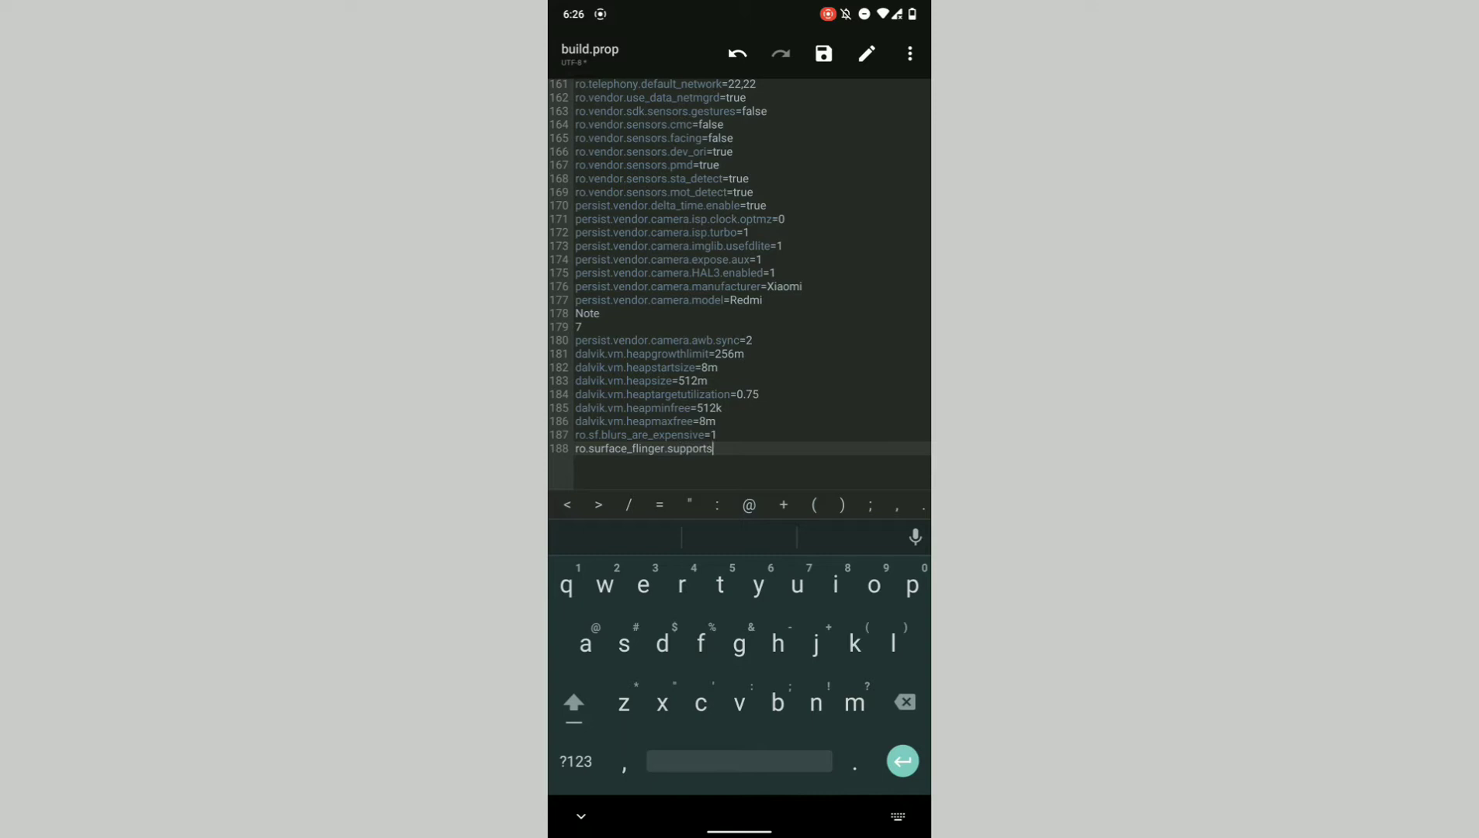
click(575, 761)
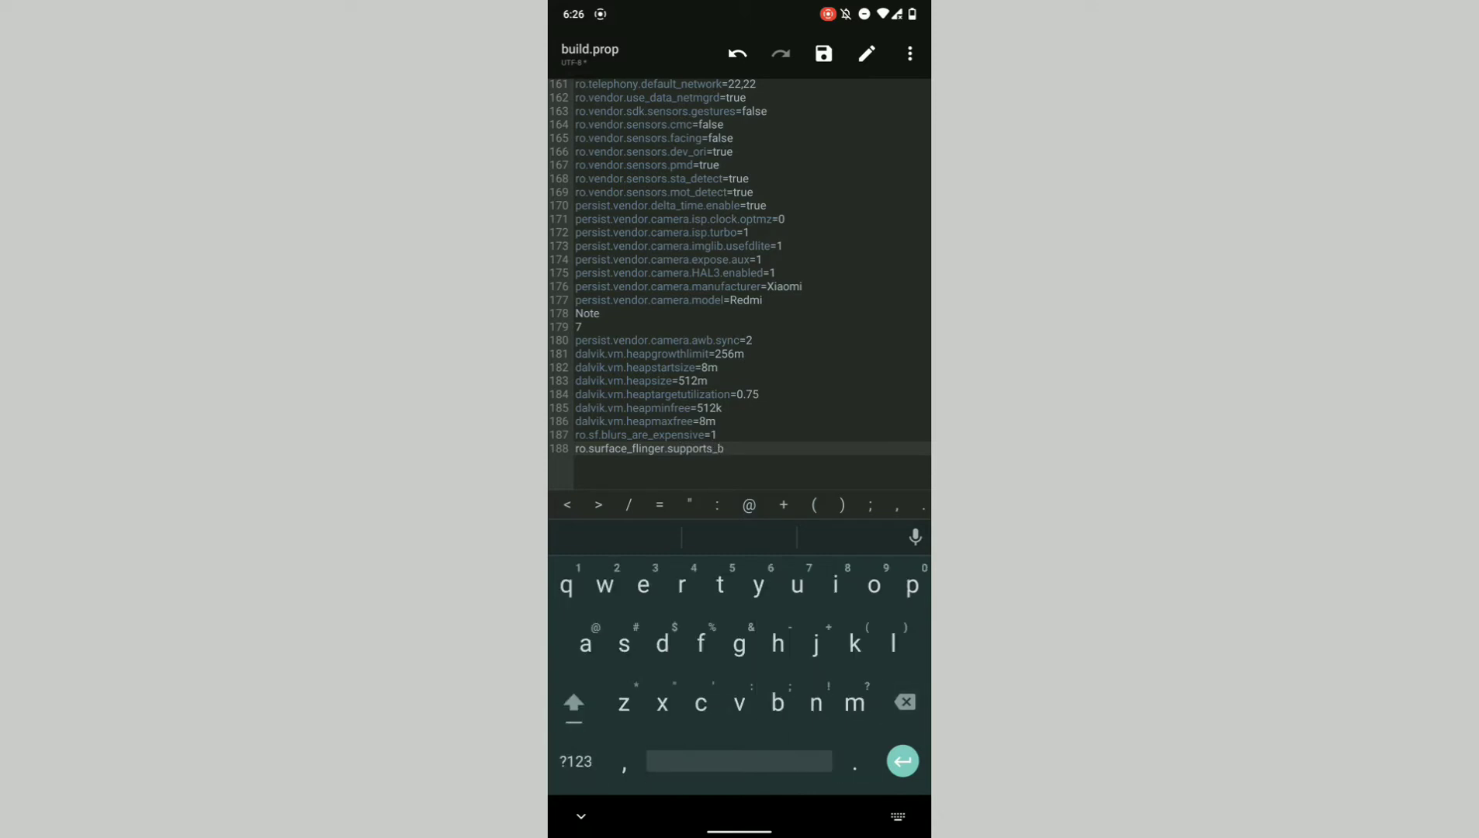
text(ackground_blur)
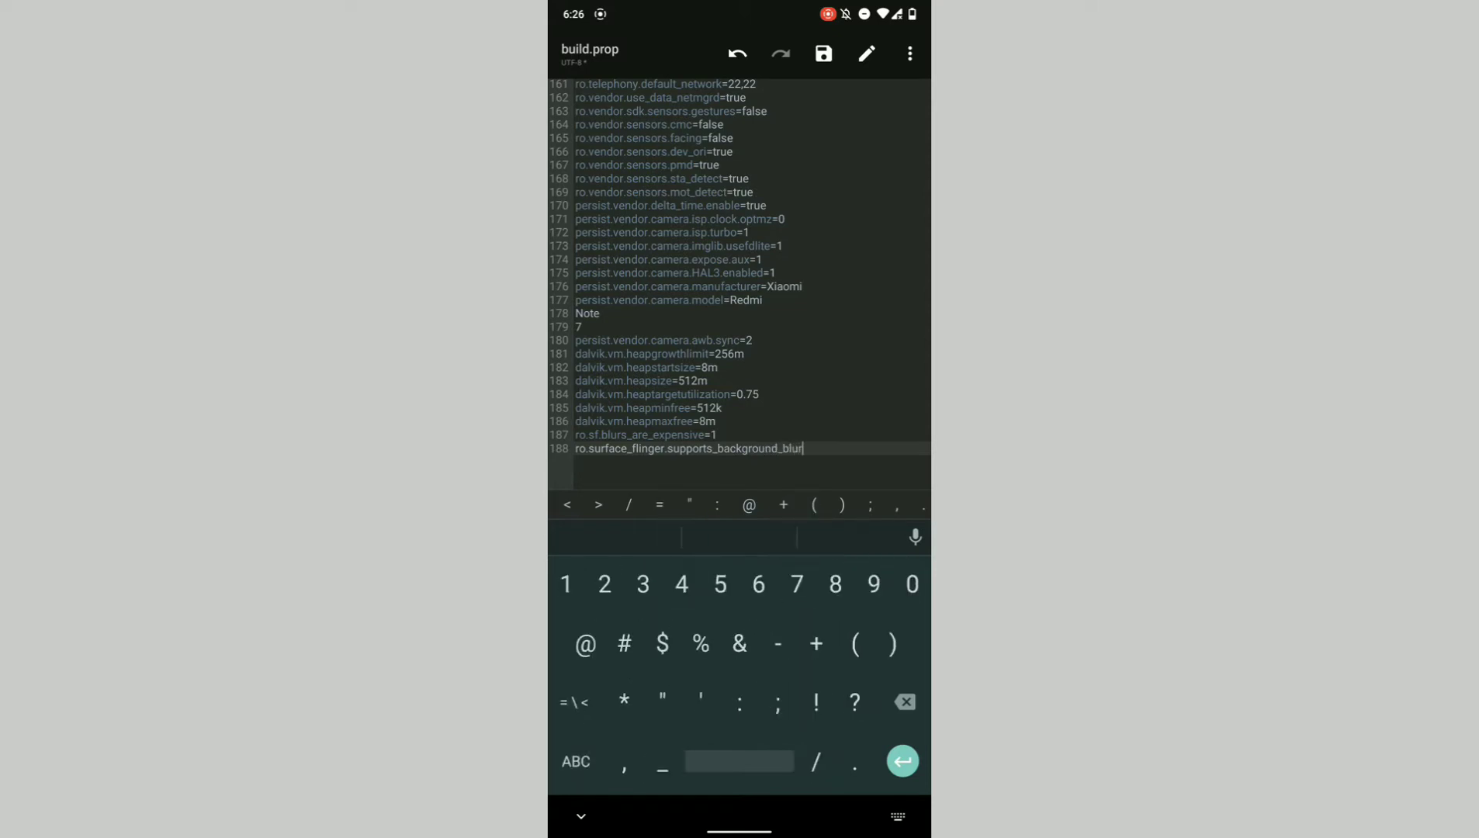
Add supports_background_blur=1, debug.sf.latch_unsignaled=1, debug.sf.disable_backpressure=1; fix typo, save with backup
key(Enter)
text(debug.sf.latch_unsignaled=1)
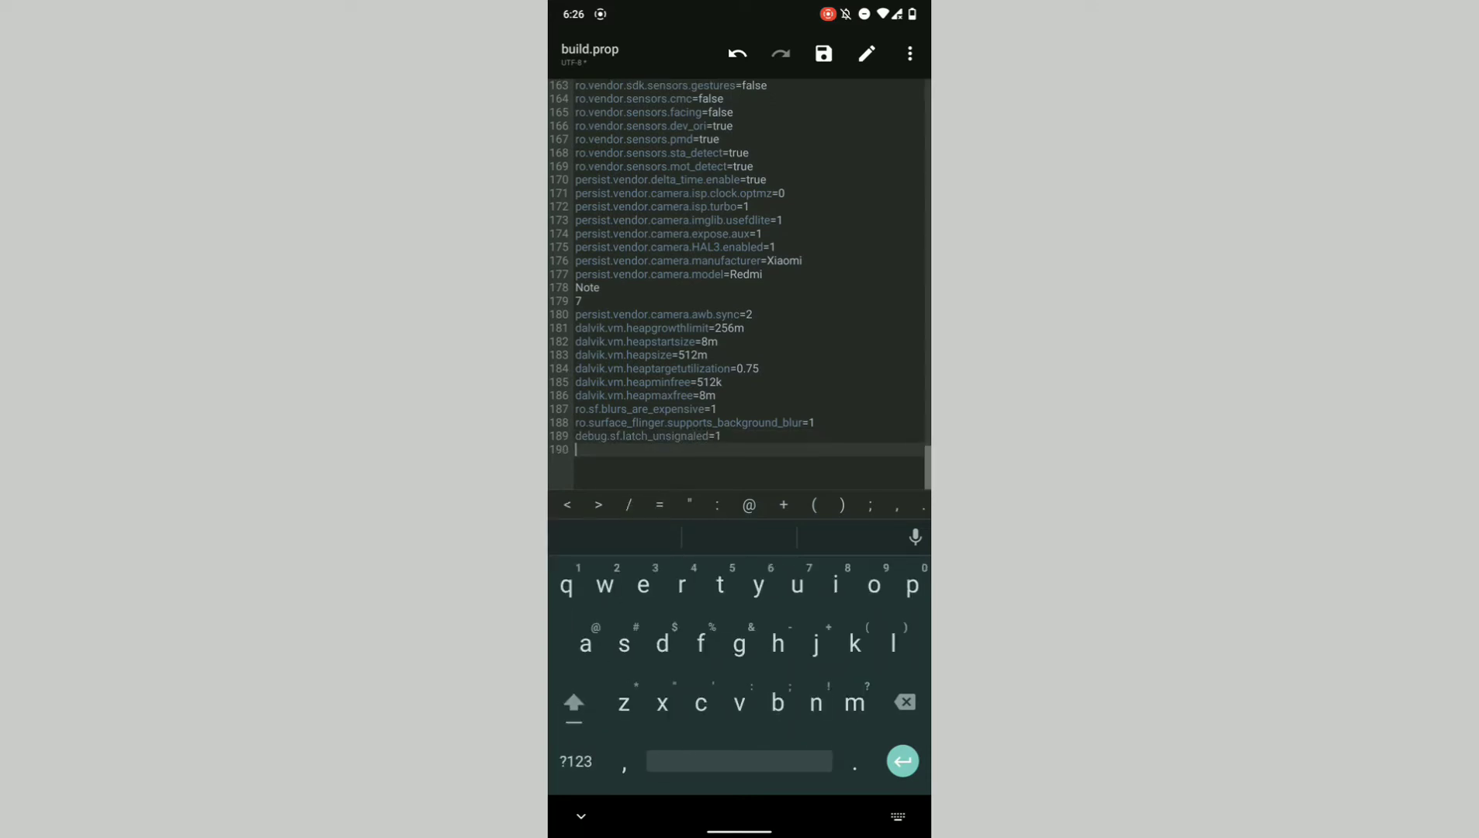
text(debug.sd.disable_backpressure=)
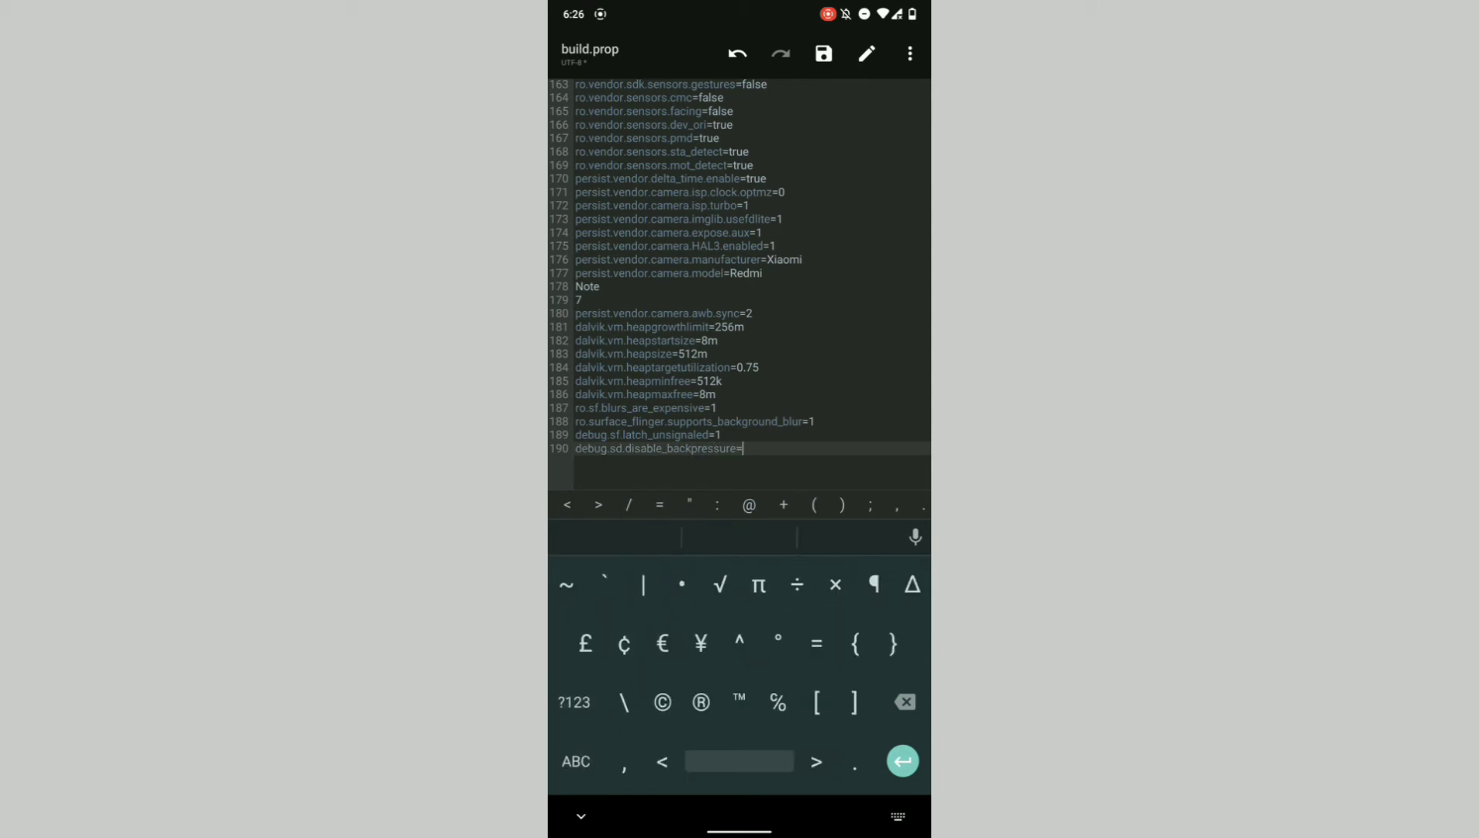
text(1)
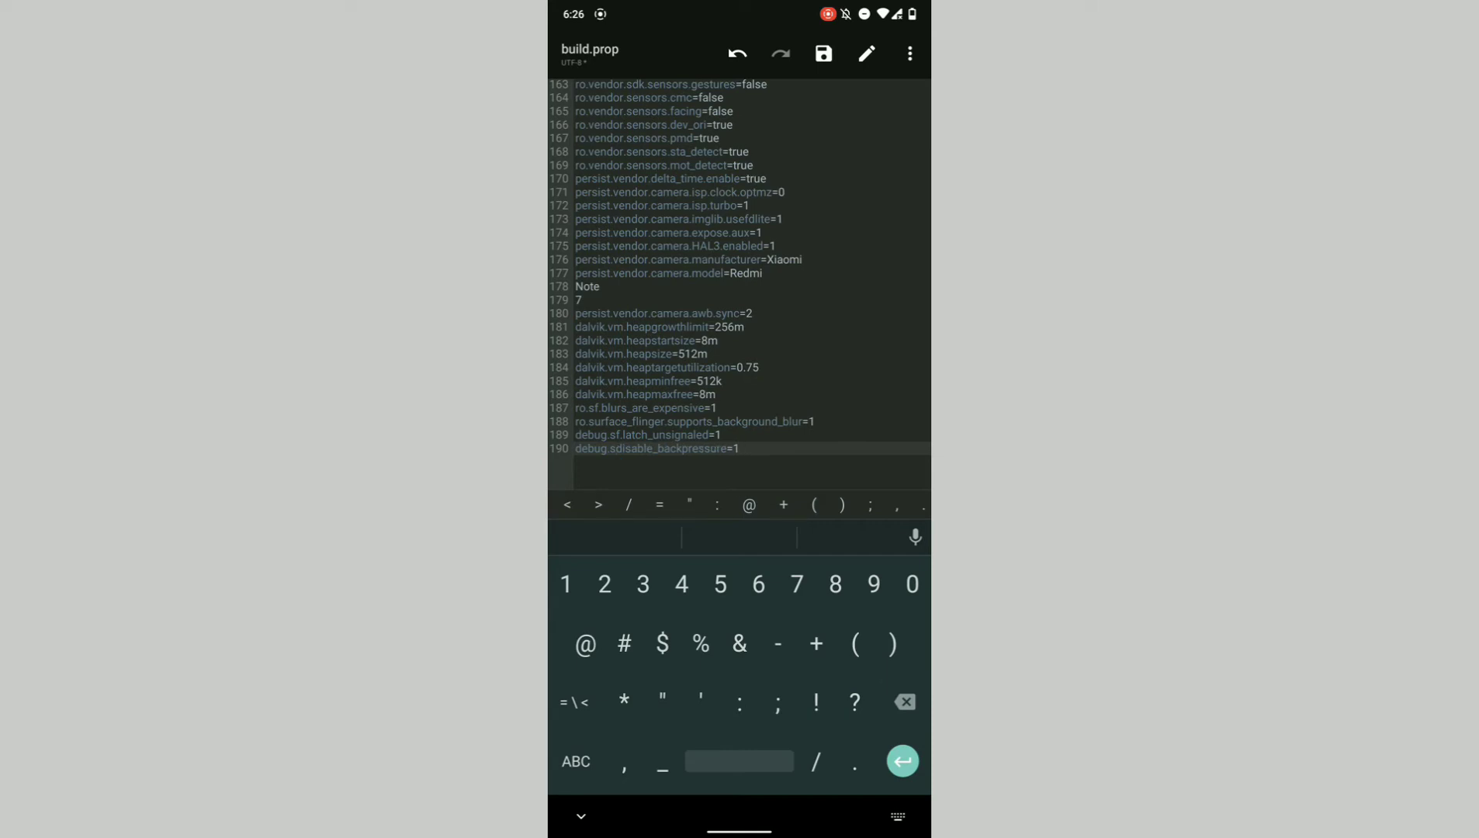
click(576, 762)
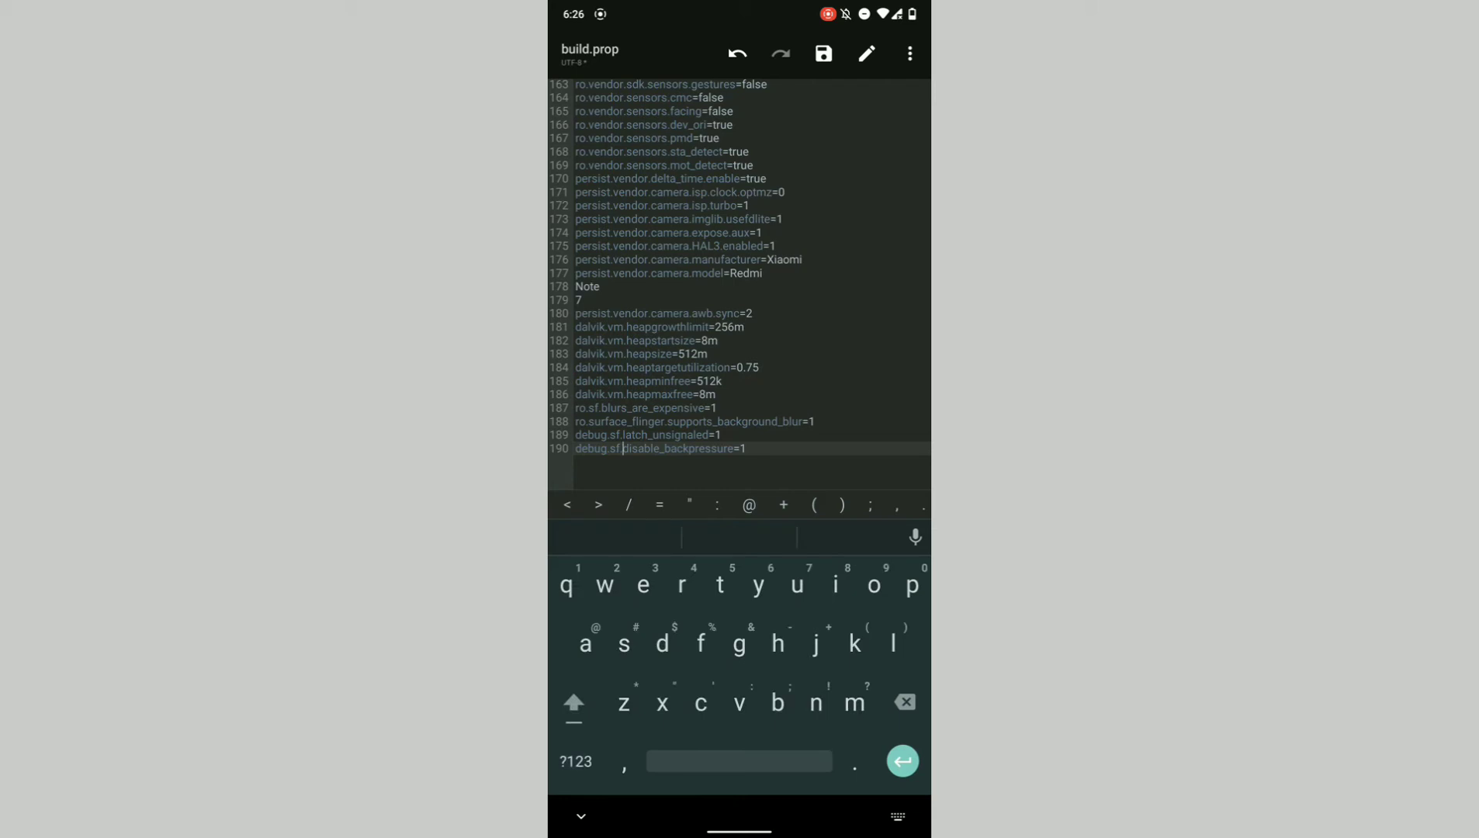
click(823, 53)
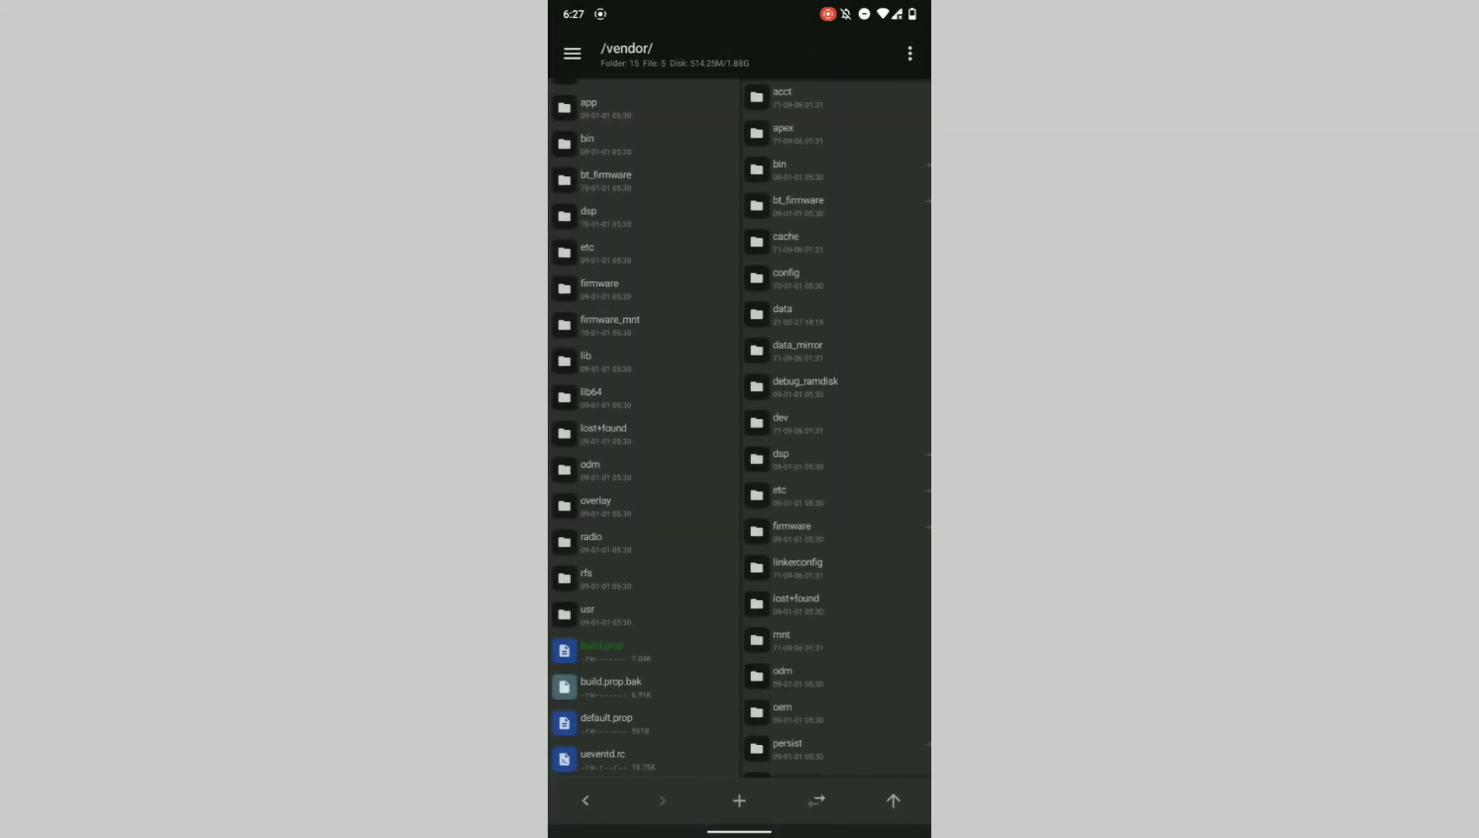
Confirm build.prop.bak in /vendor/, then leave MT Manager for Settings > System
scroll(down, 3)
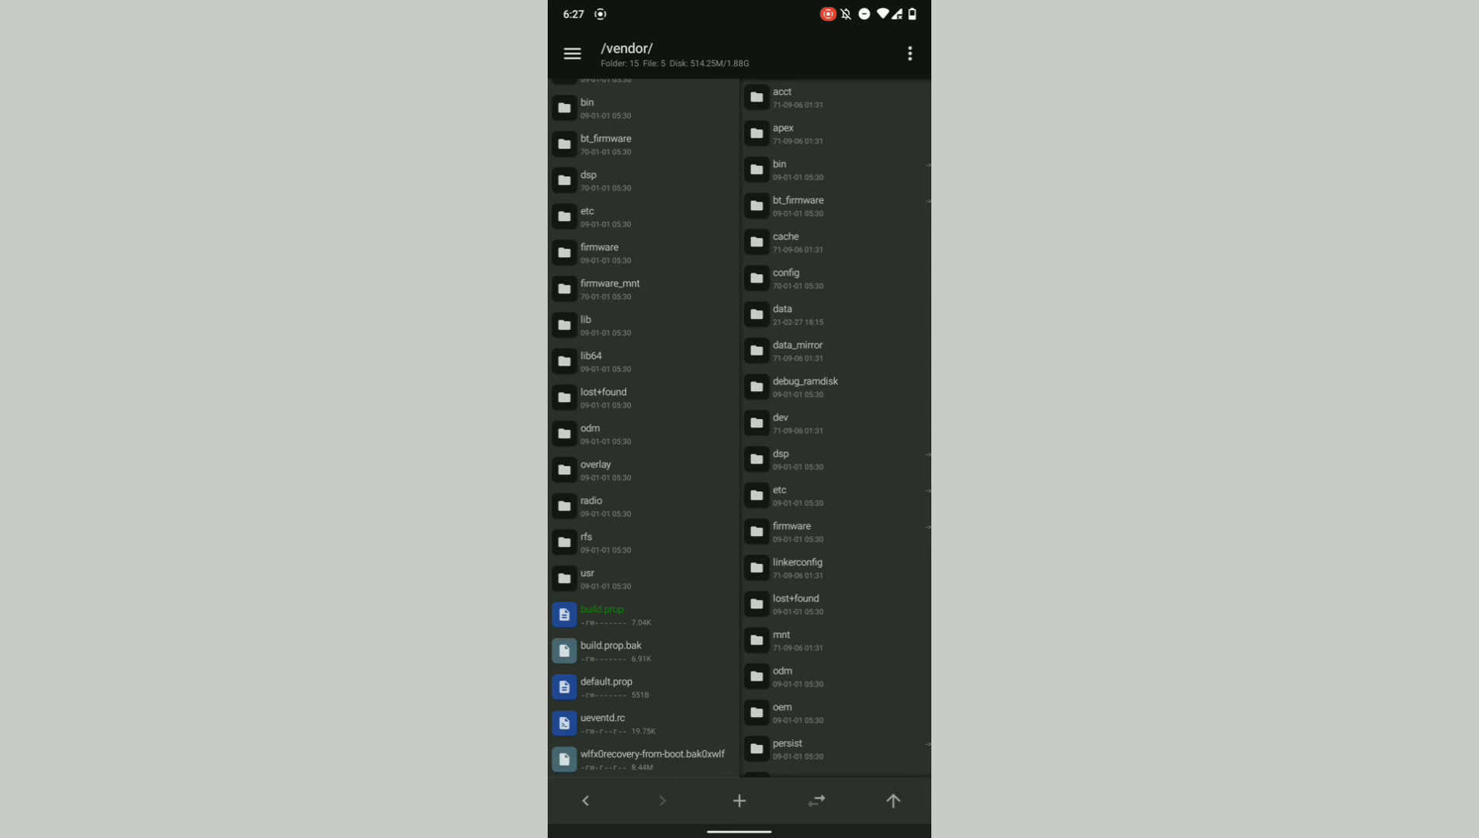
drag(739, 9, 739, 377)
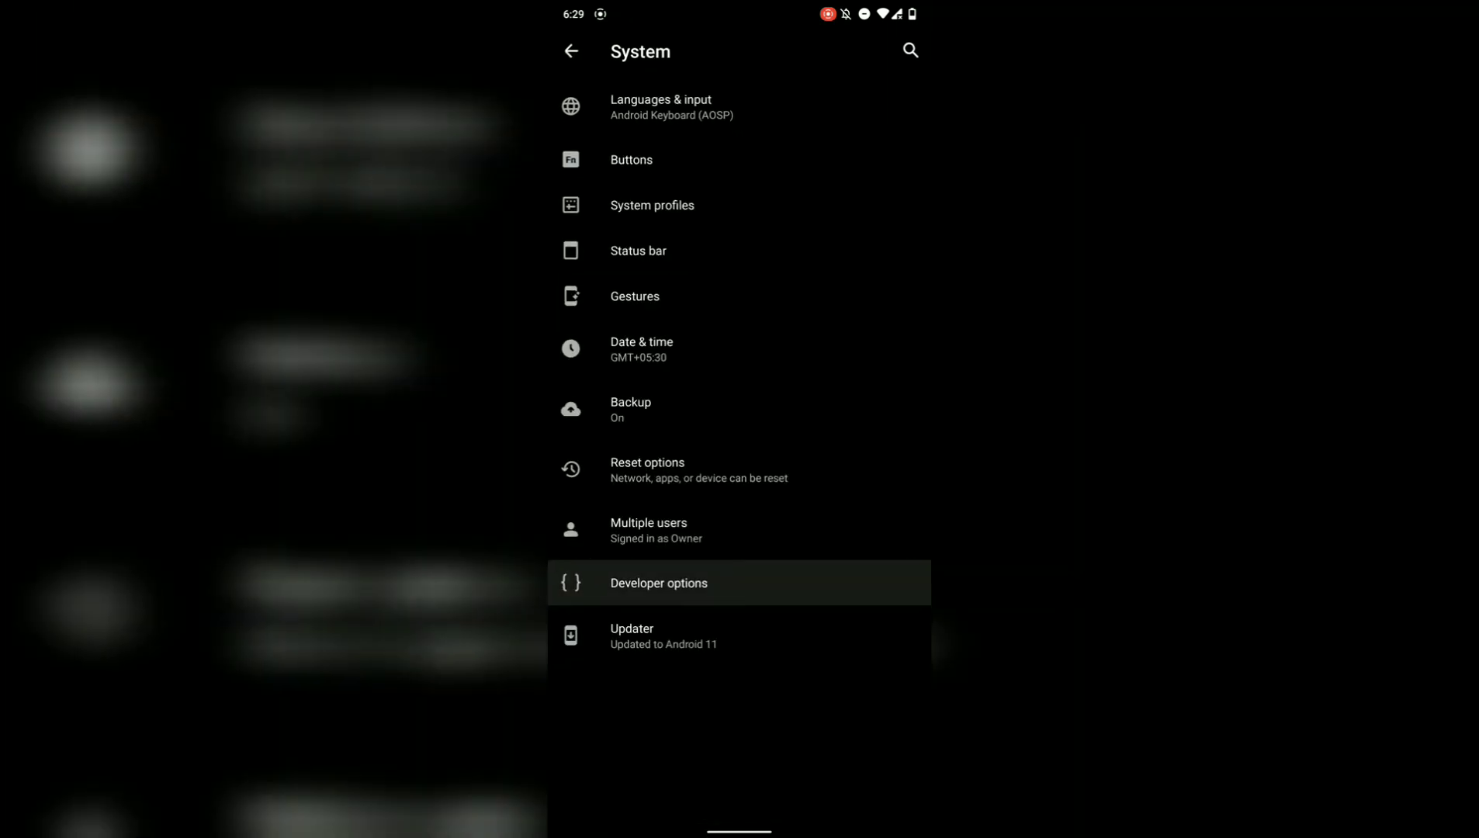
Revisit Developer options' rendering settings, then pull down the notification shade
click(658, 583)
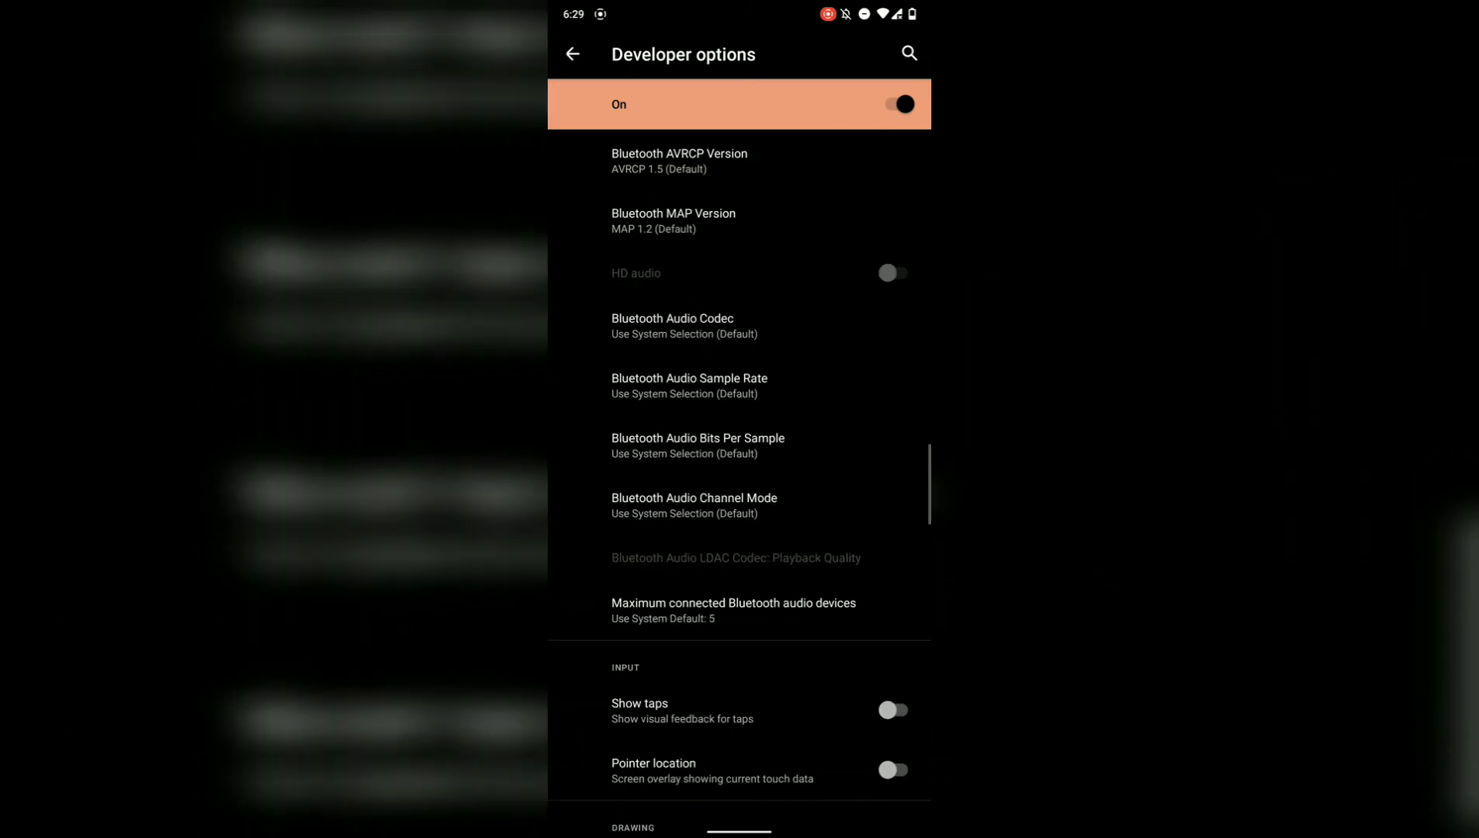
scroll(down, 3)
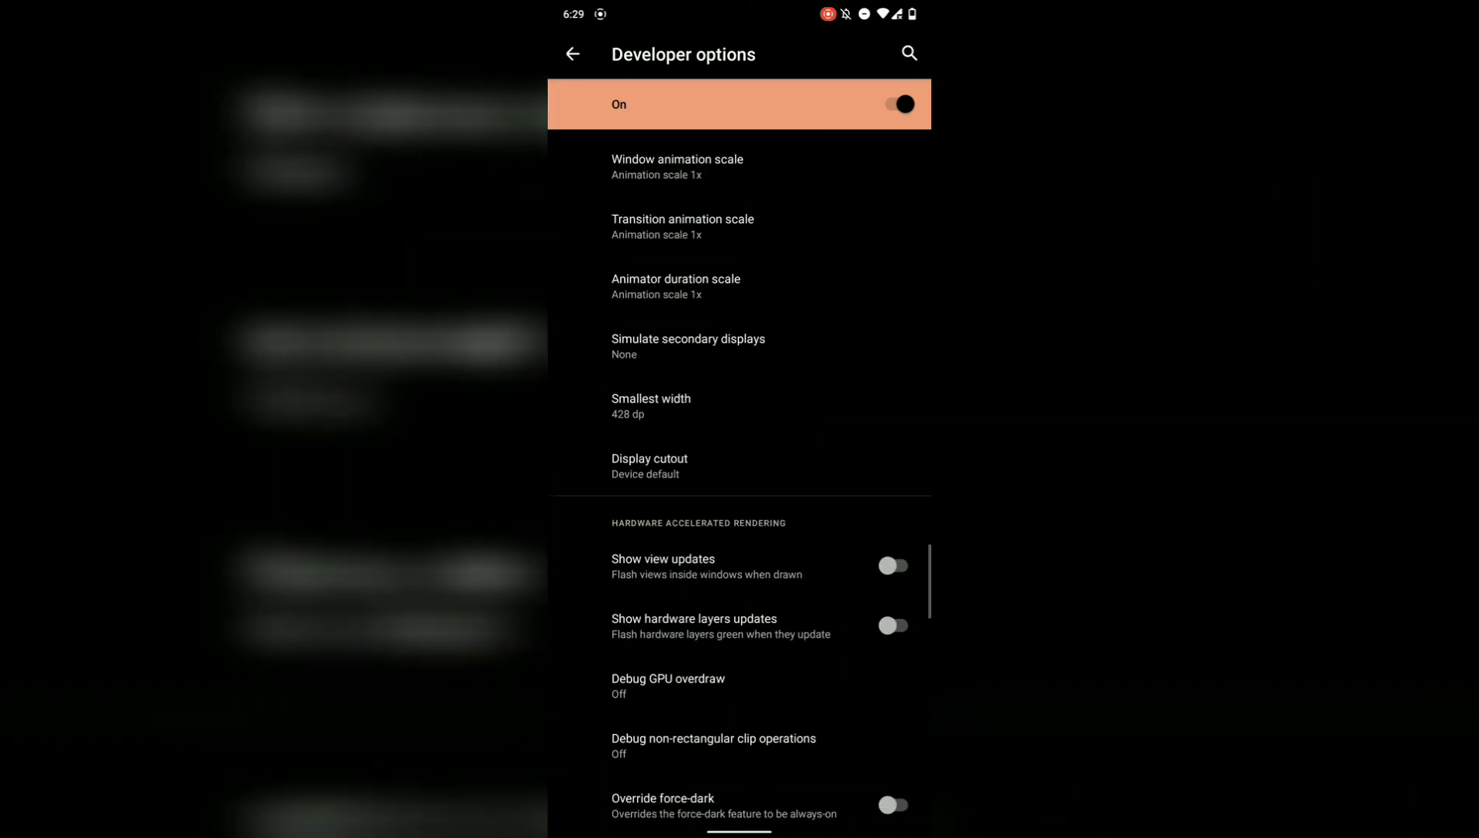
scroll(down, 3)
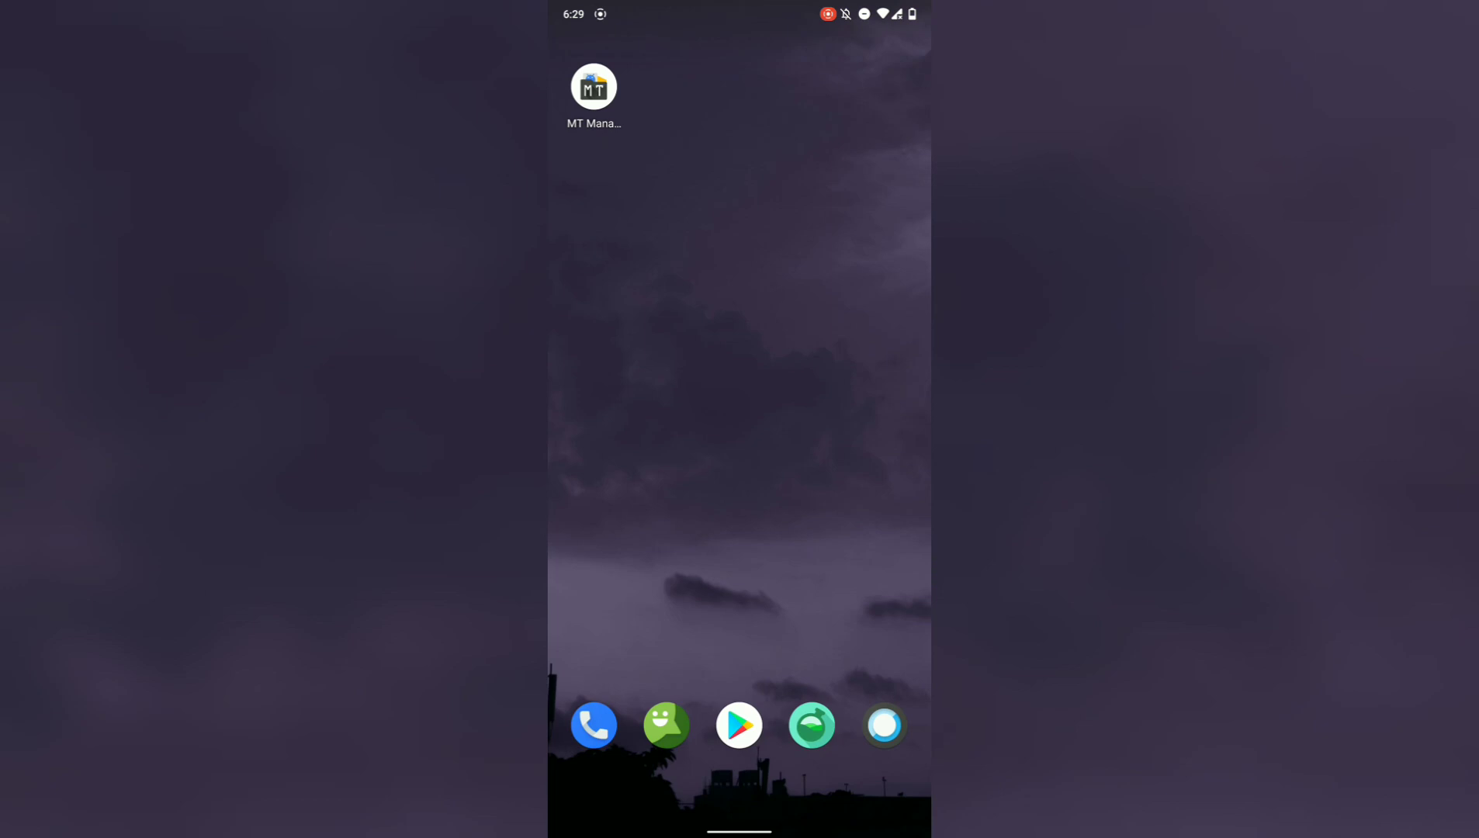
drag(739, 10, 738, 378)
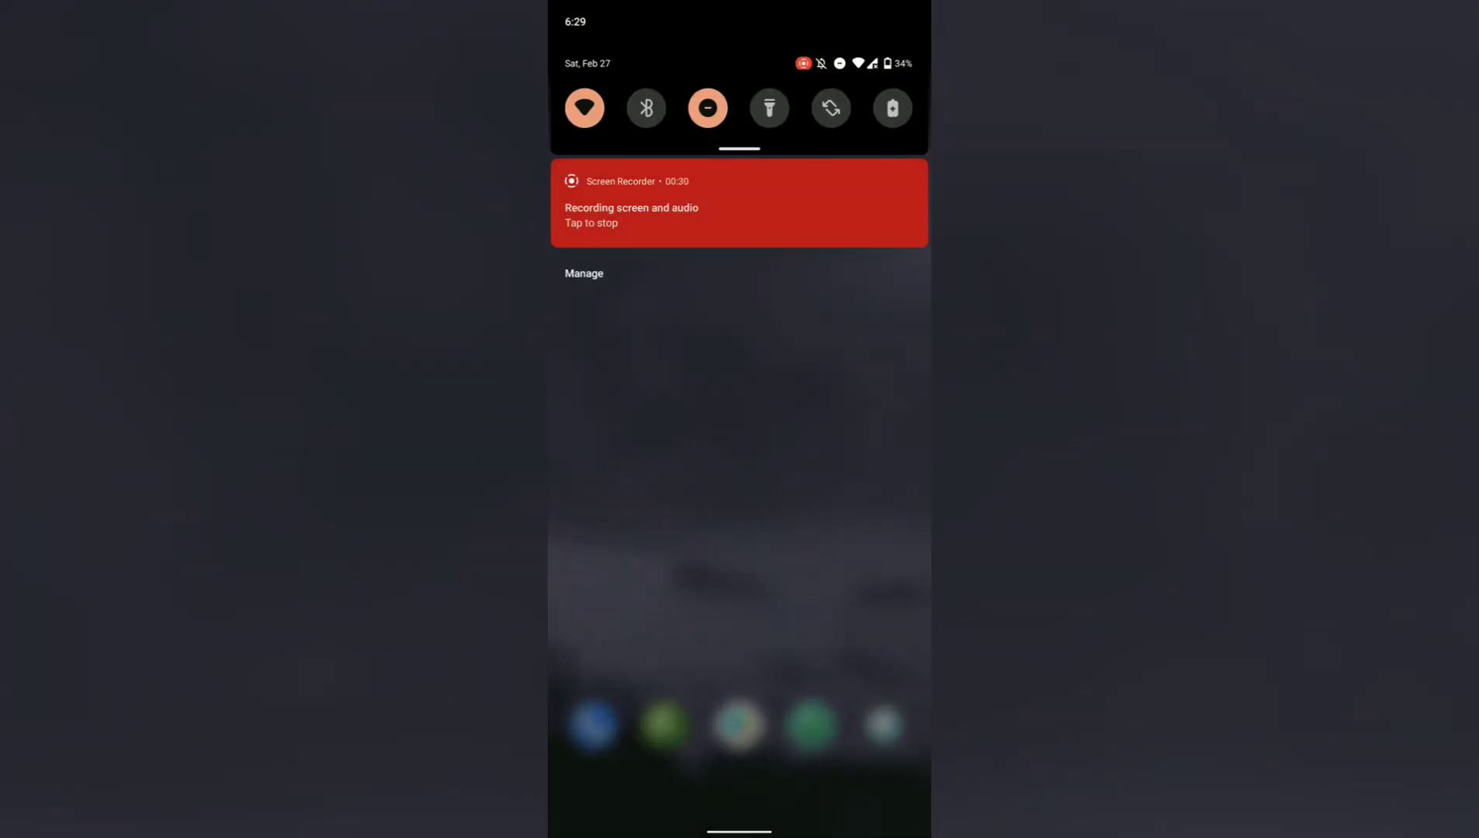